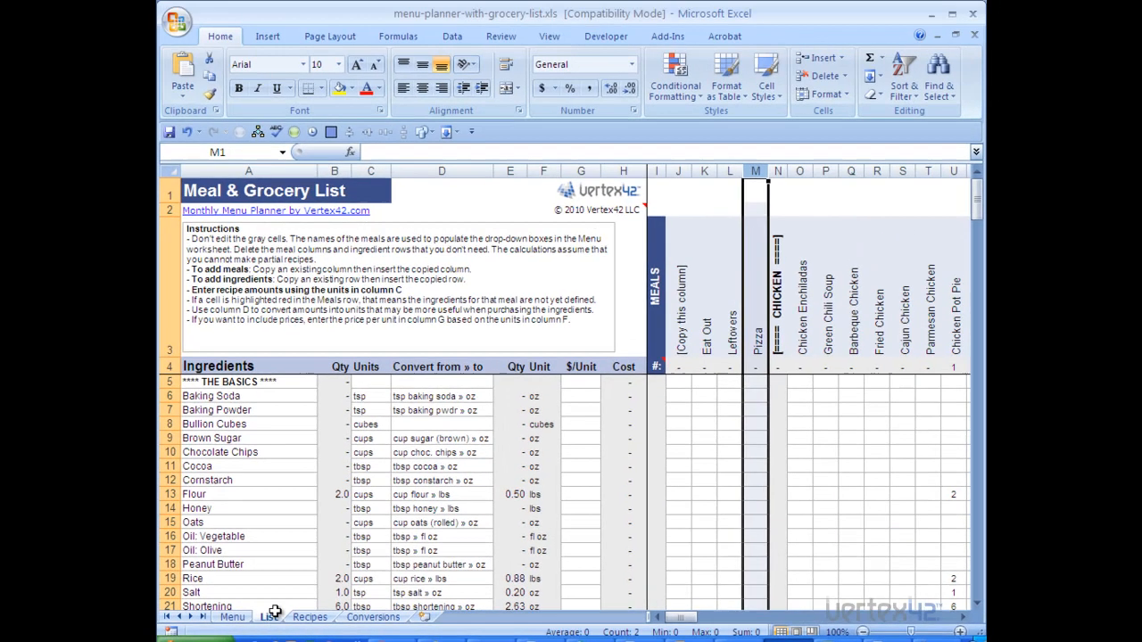
mouse_move(801, 312)
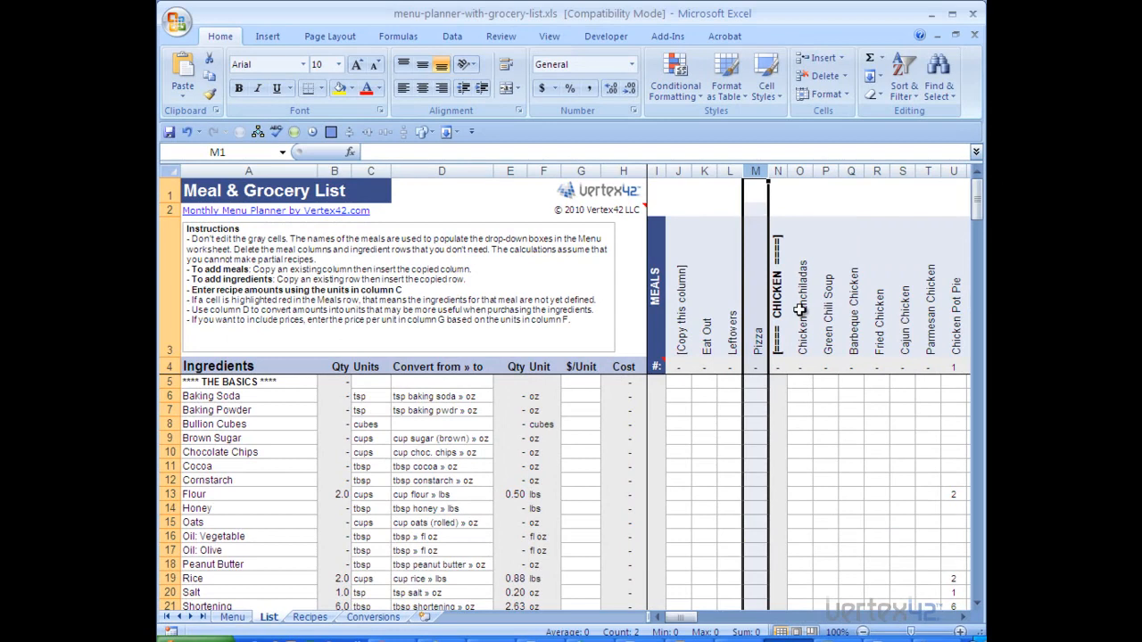
mouse_move(799, 307)
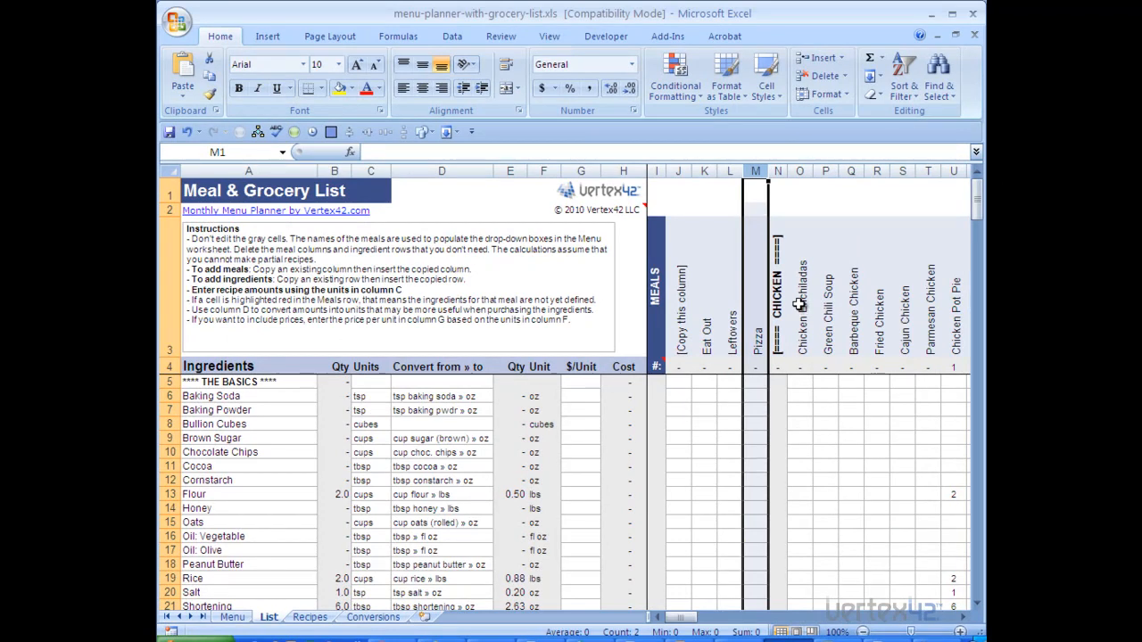
mouse_move(757, 308)
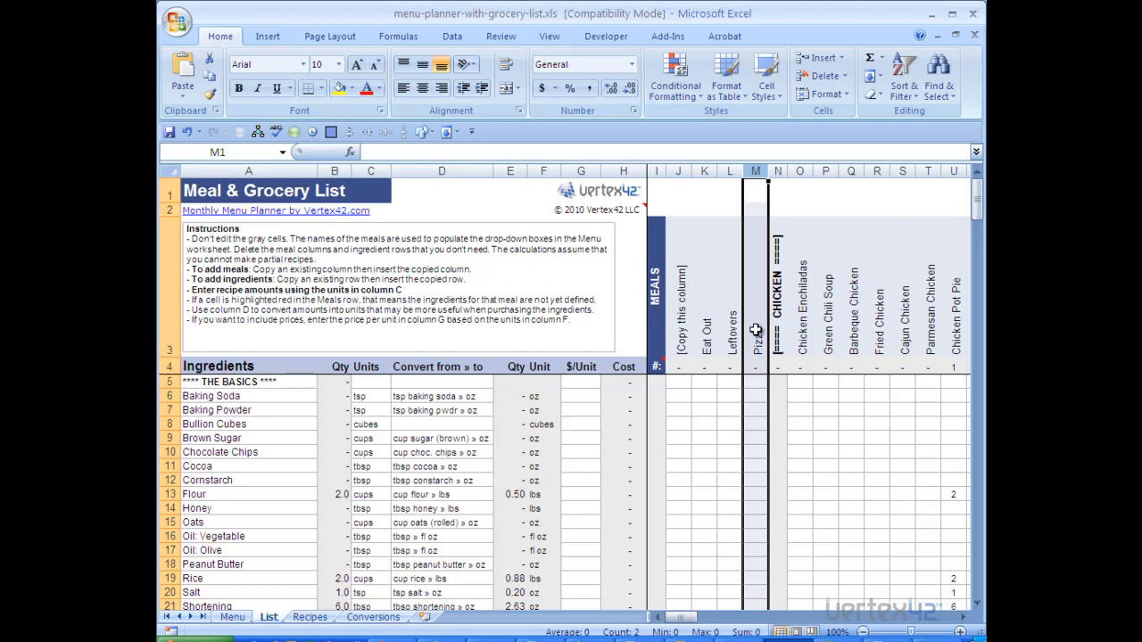
mouse_move(822, 330)
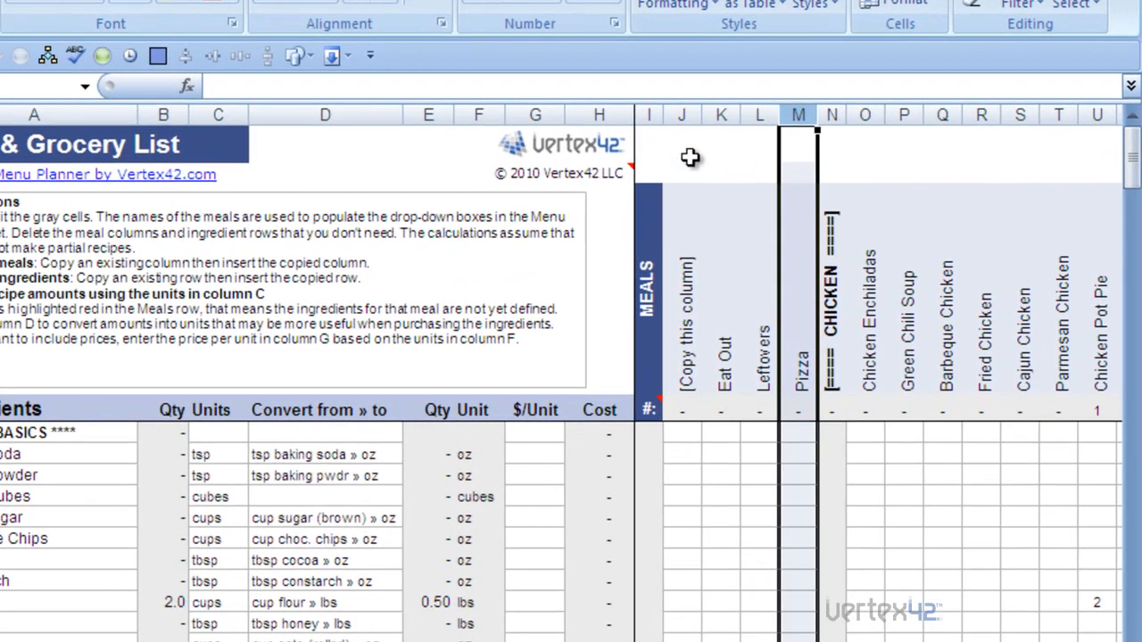
mouse_move(681, 114)
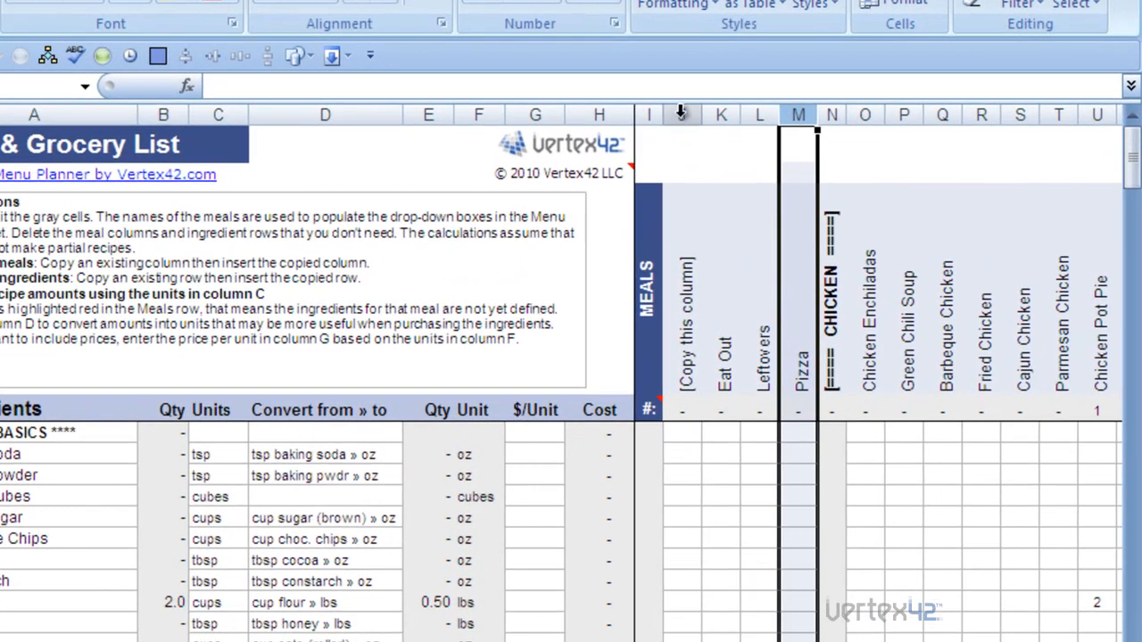
Copy the '[Copy this column]' template meal column (column J) to the clipboard
left_click(682, 114)
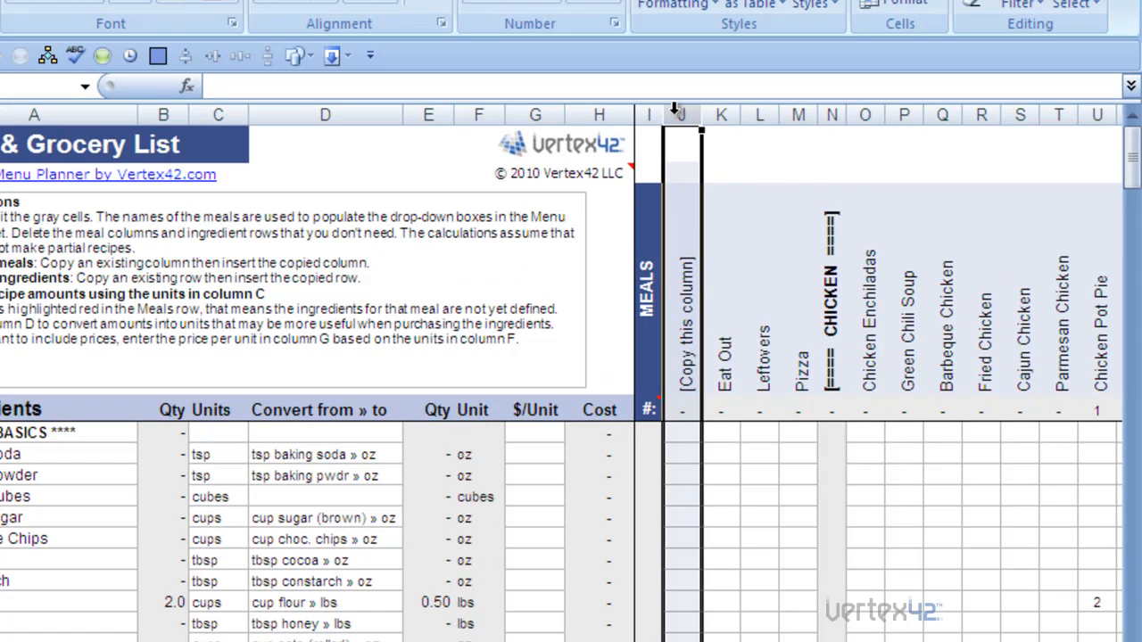
right_click(682, 114)
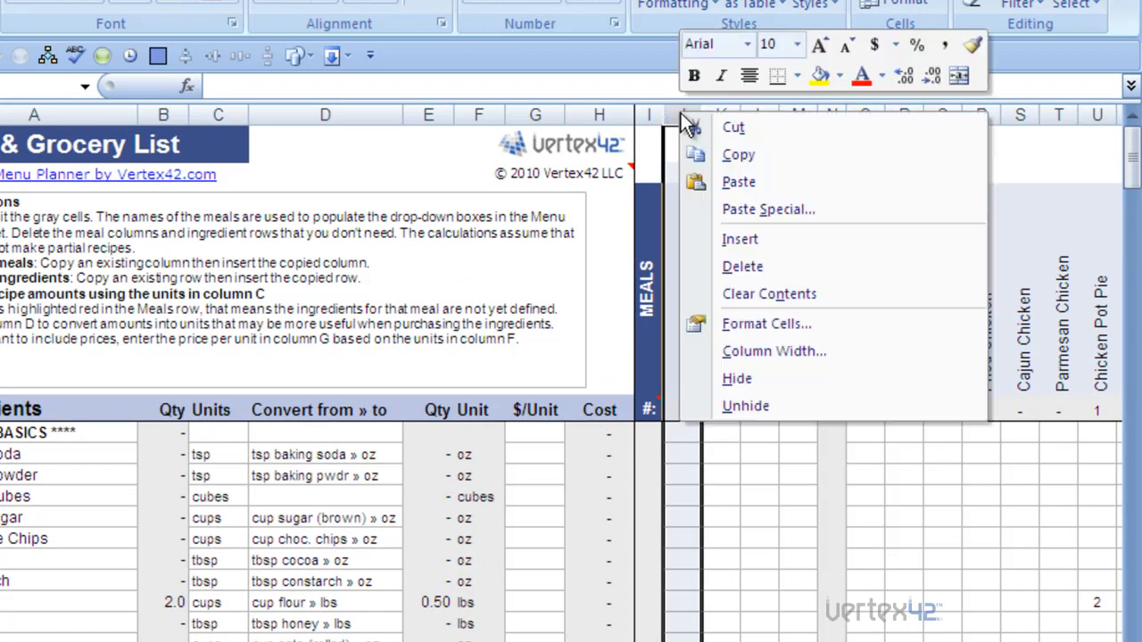
key("ctrl+c")
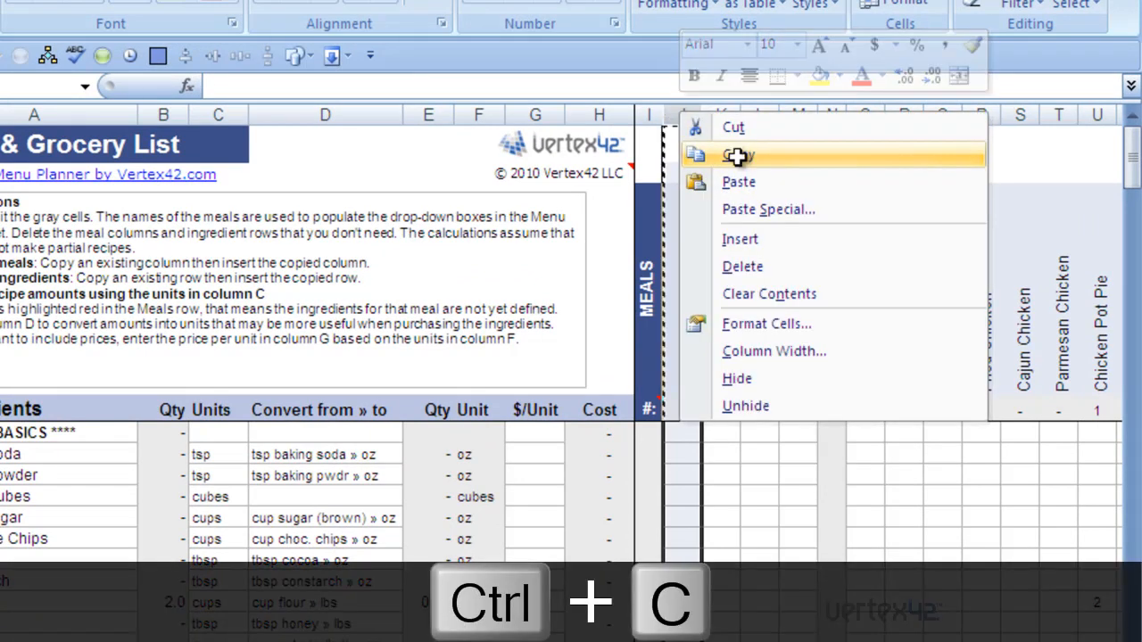
left_click(738, 156)
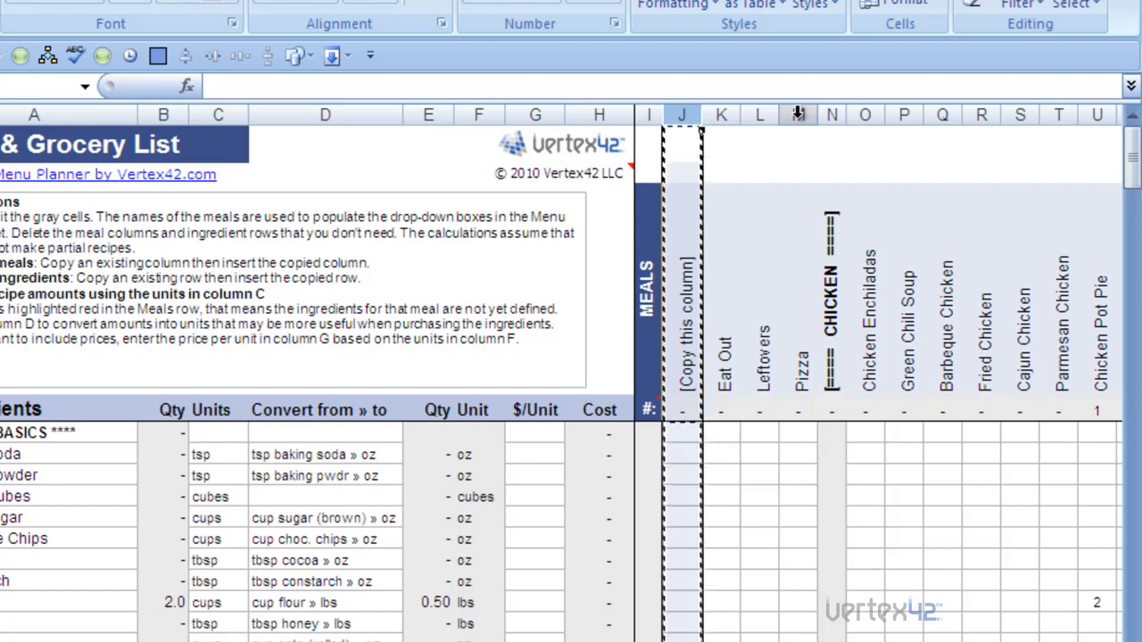
Insert the copied template as a new column before the Pizza column via Insert Copied Cells
left_click(798, 115)
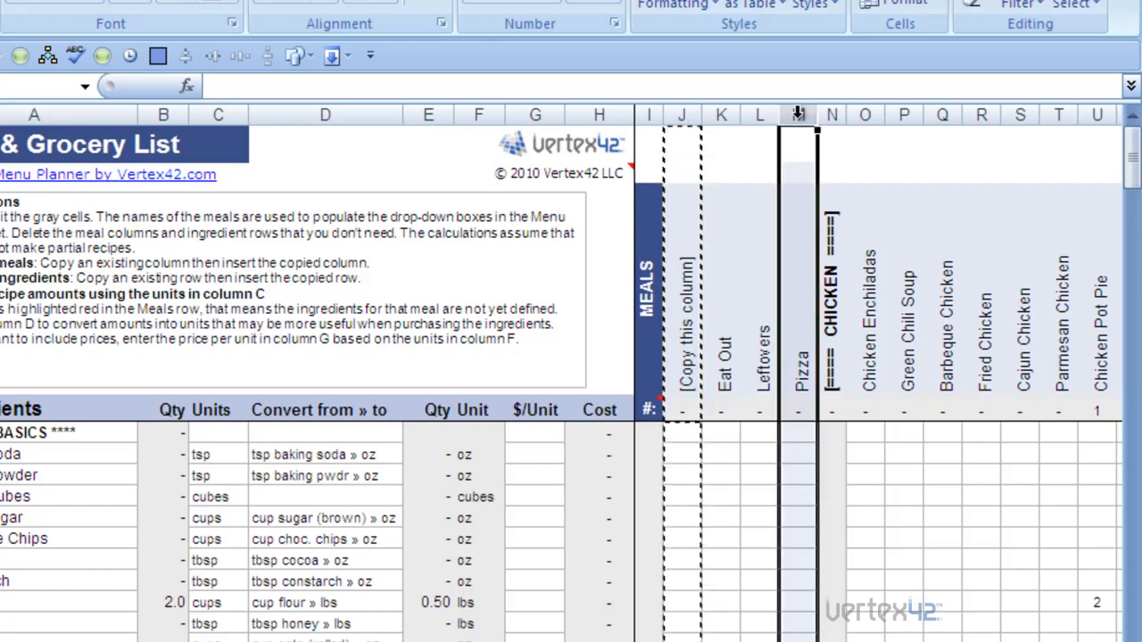
right_click(798, 114)
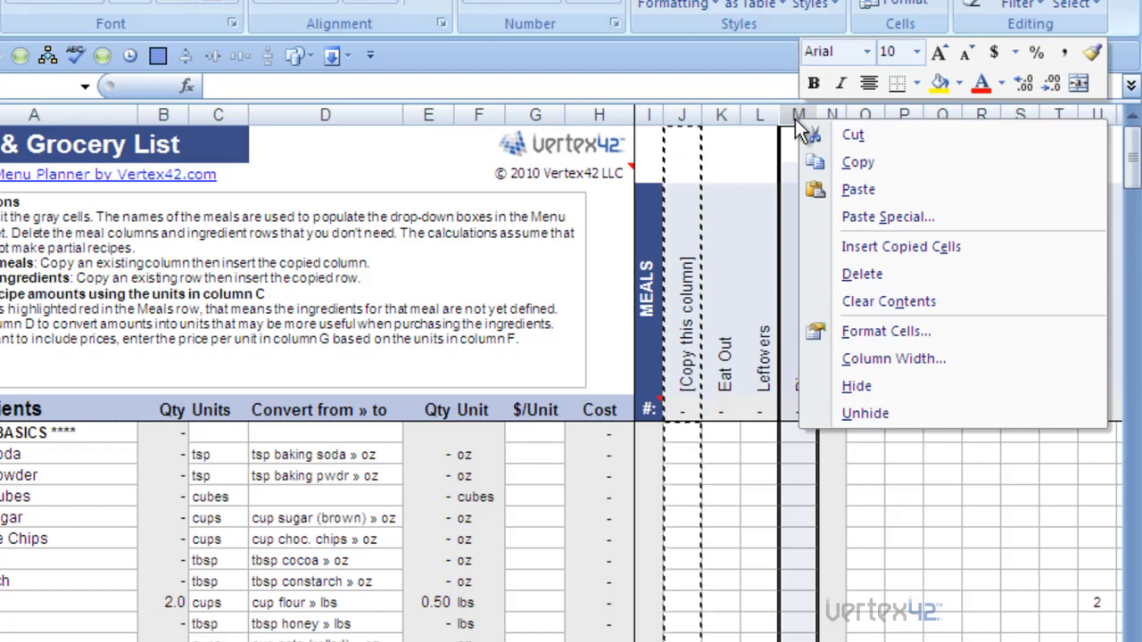
mouse_move(892, 247)
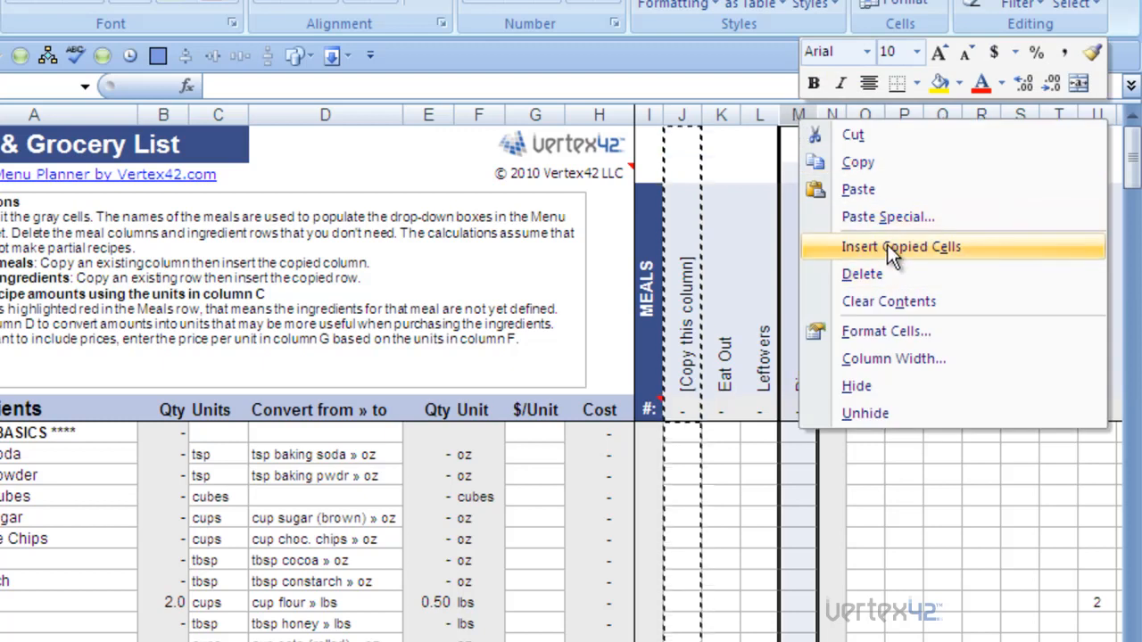
left_click(900, 246)
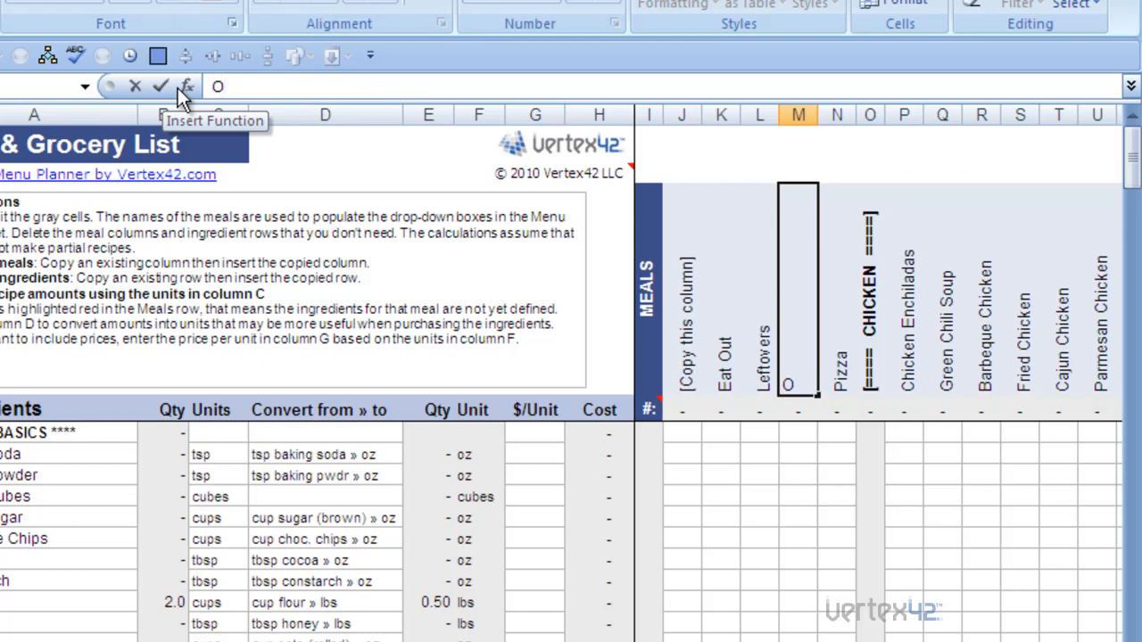
Name the new meal column 'Oatmeal with Raisins' in cell M3
type("Oatmeal with")
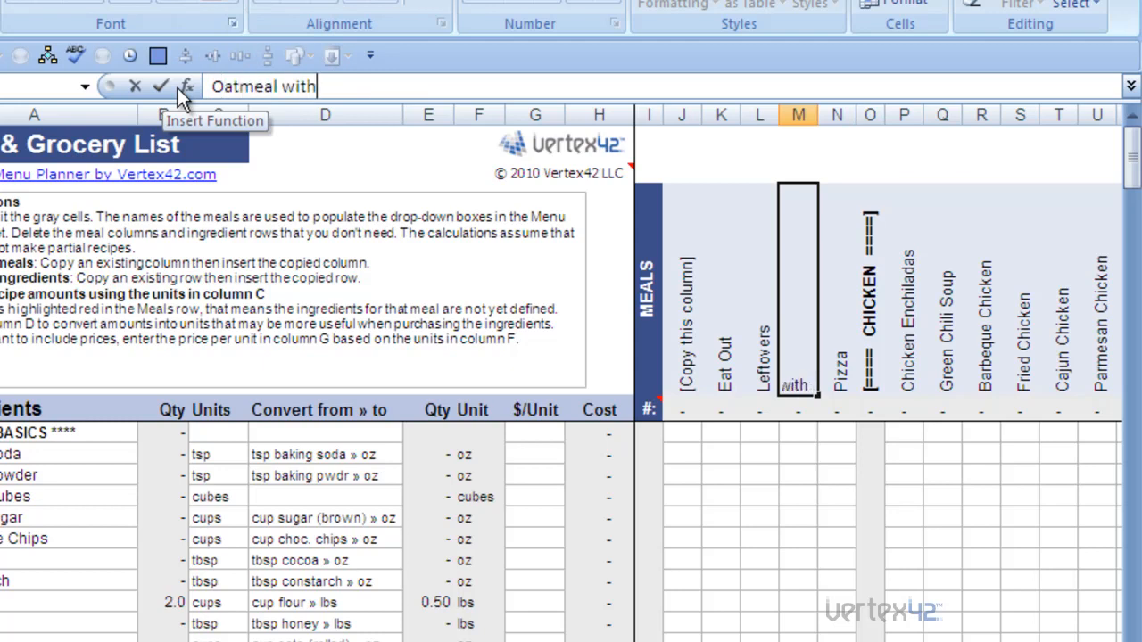
type("Ra")
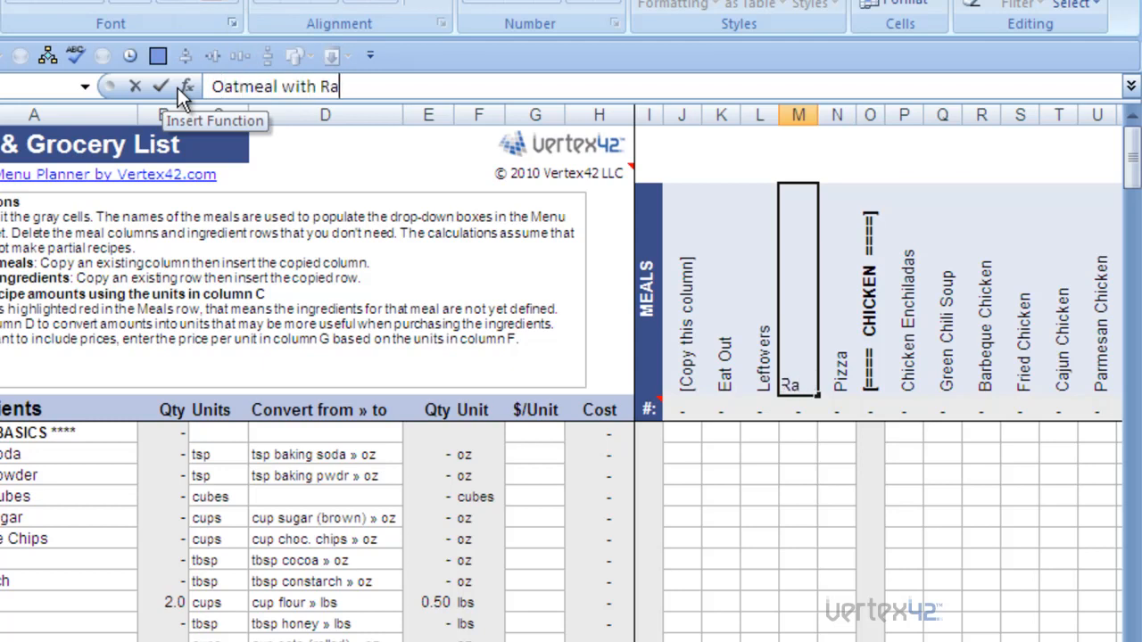
type("isins")
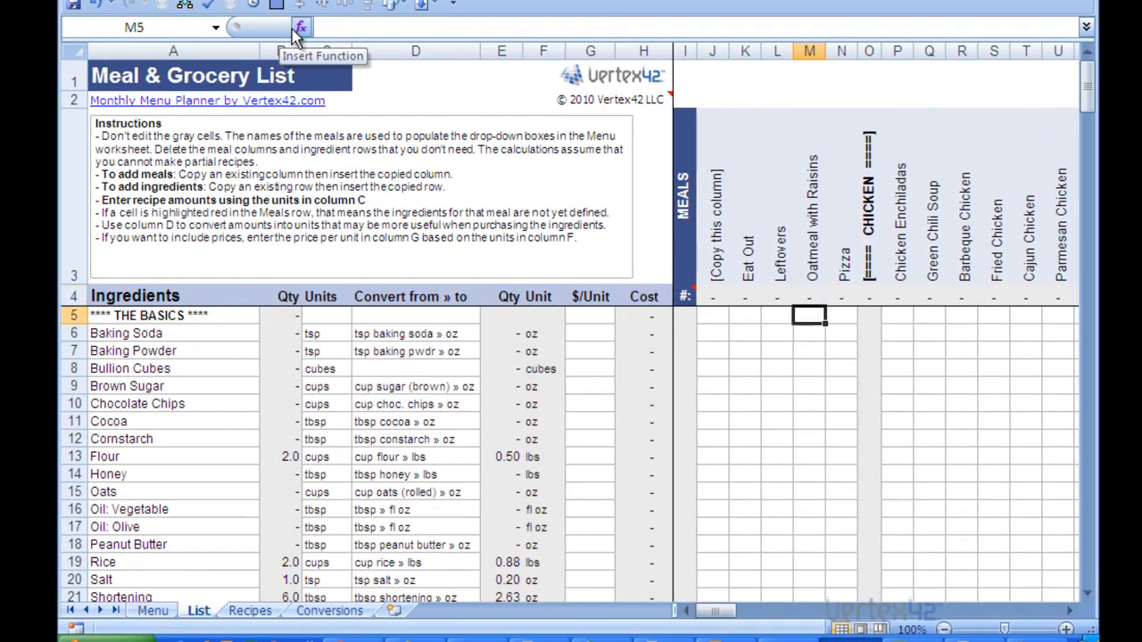
Enter 1 cup of Oats and 0.25 tbsp of Honey in the Oatmeal with Raisins column
left_click(808, 385)
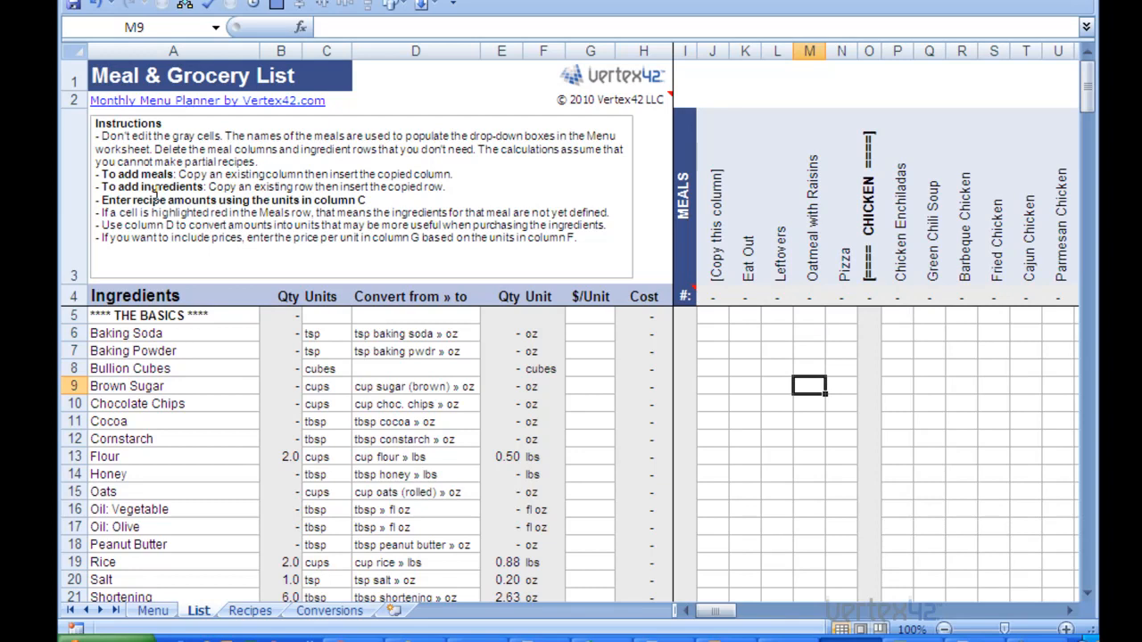
left_click(810, 492)
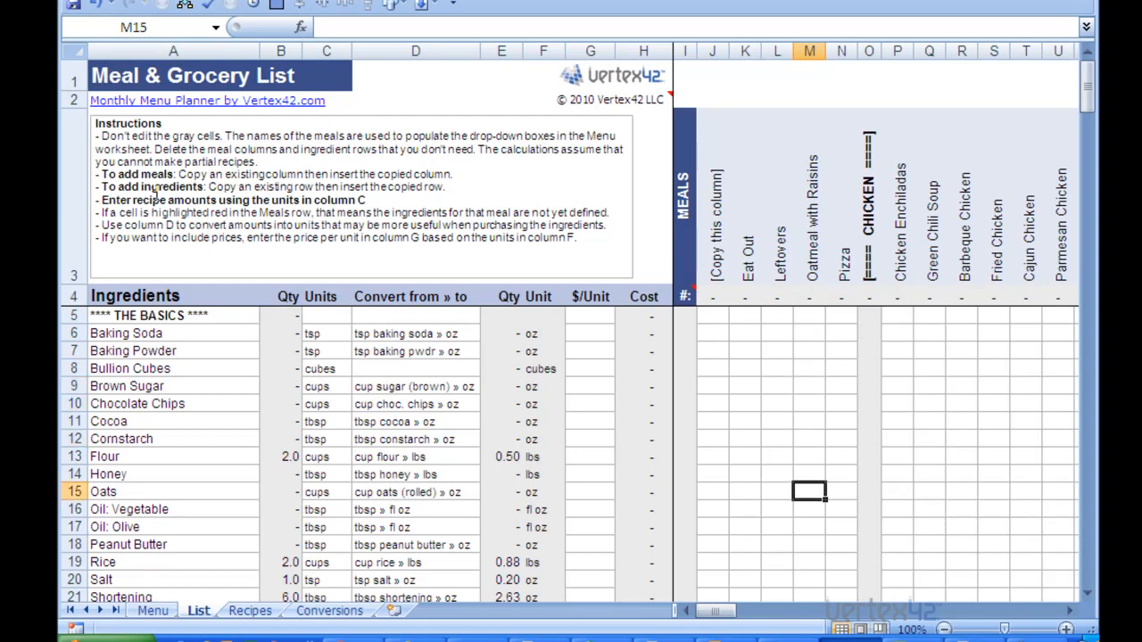
type("1")
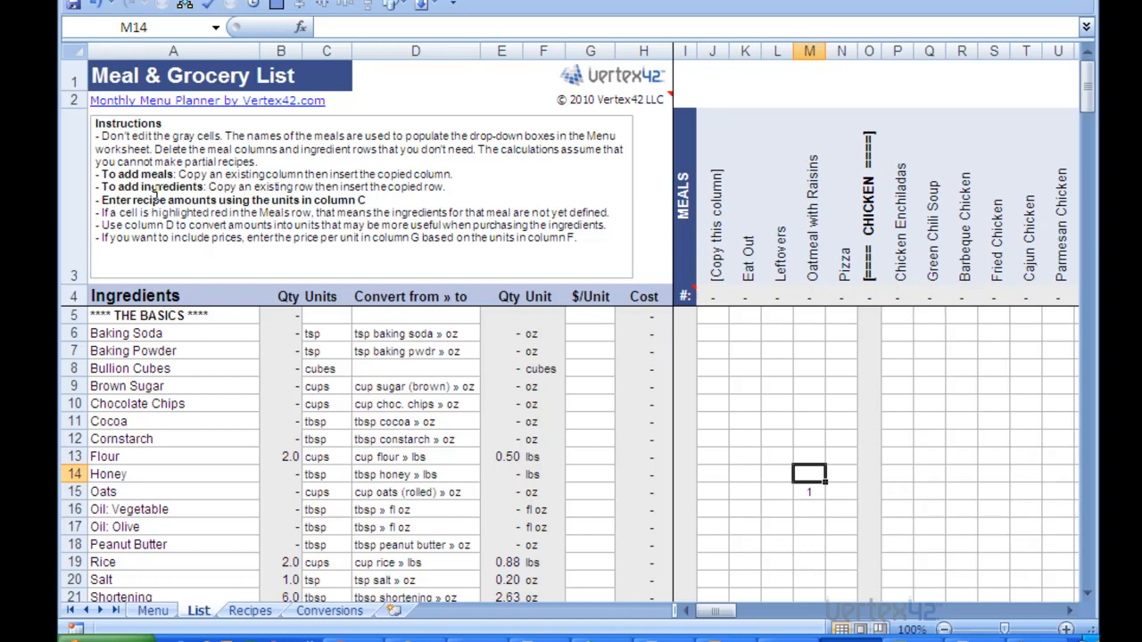
type("0.25")
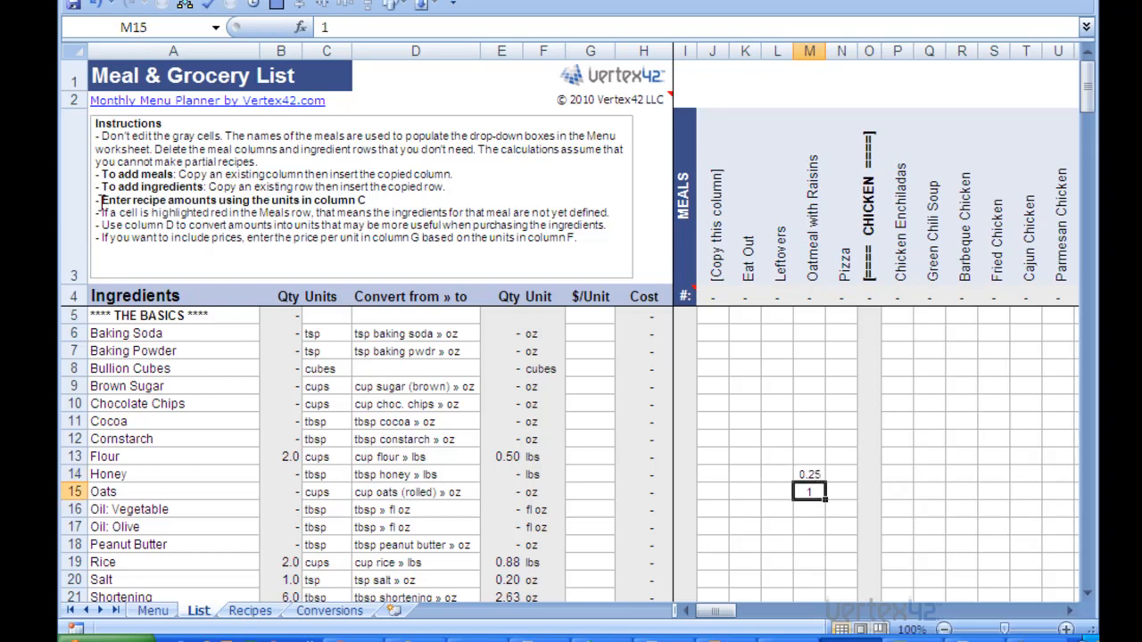
mouse_move(102, 203)
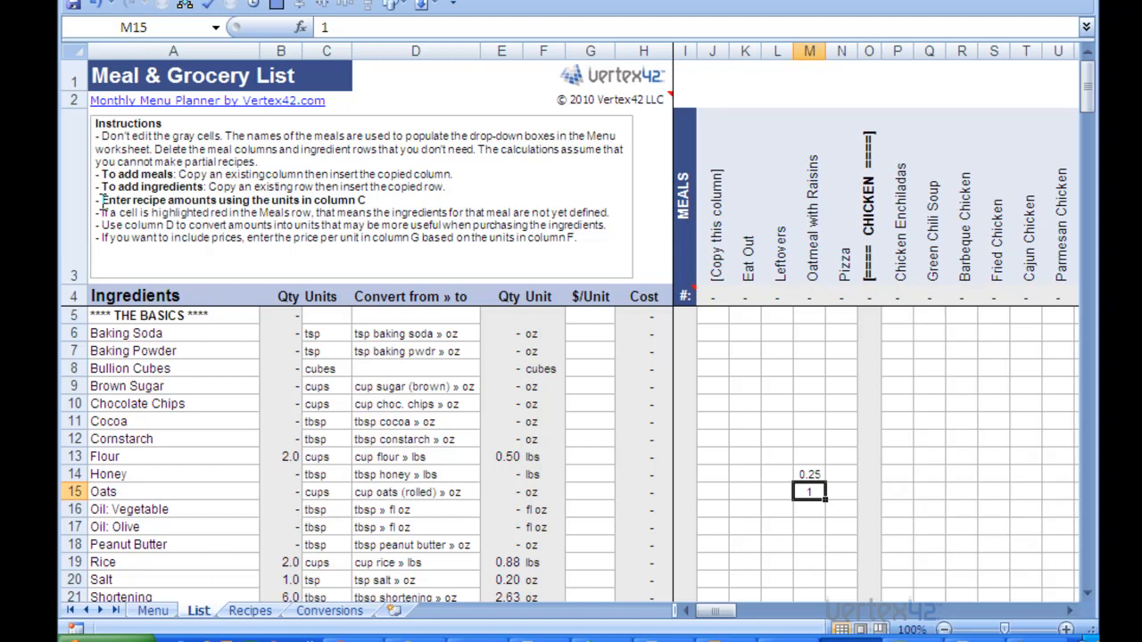
Find the Raisins row by searching 'raisin' and enter 0.25 for Oatmeal with Raisins
key("ctrl+f")
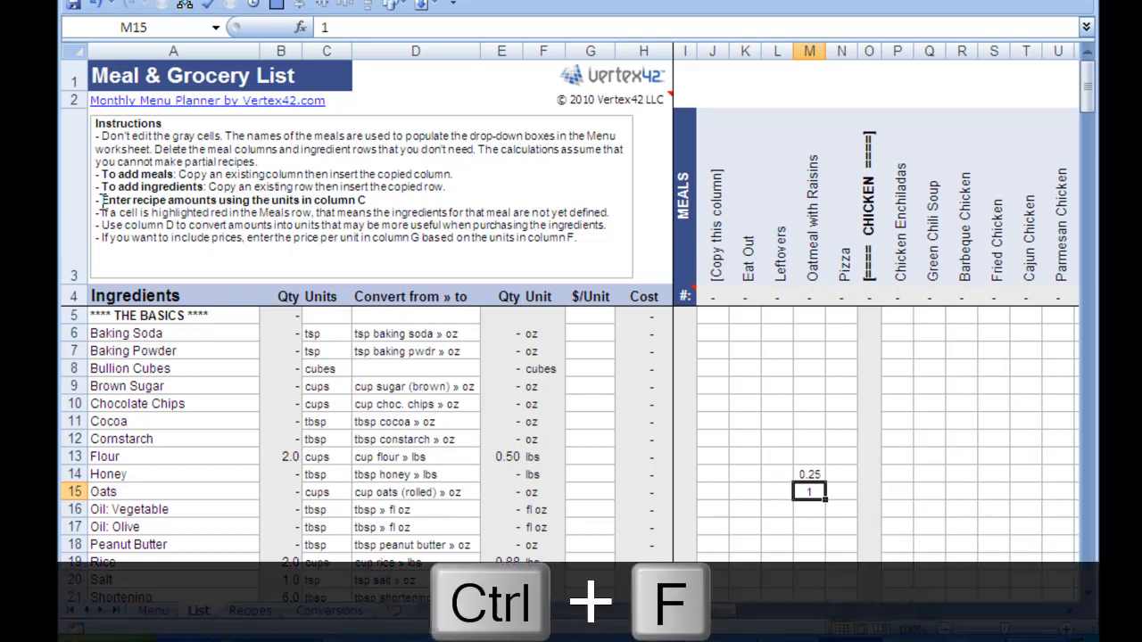
key("ctrl+f")
type("raisins")
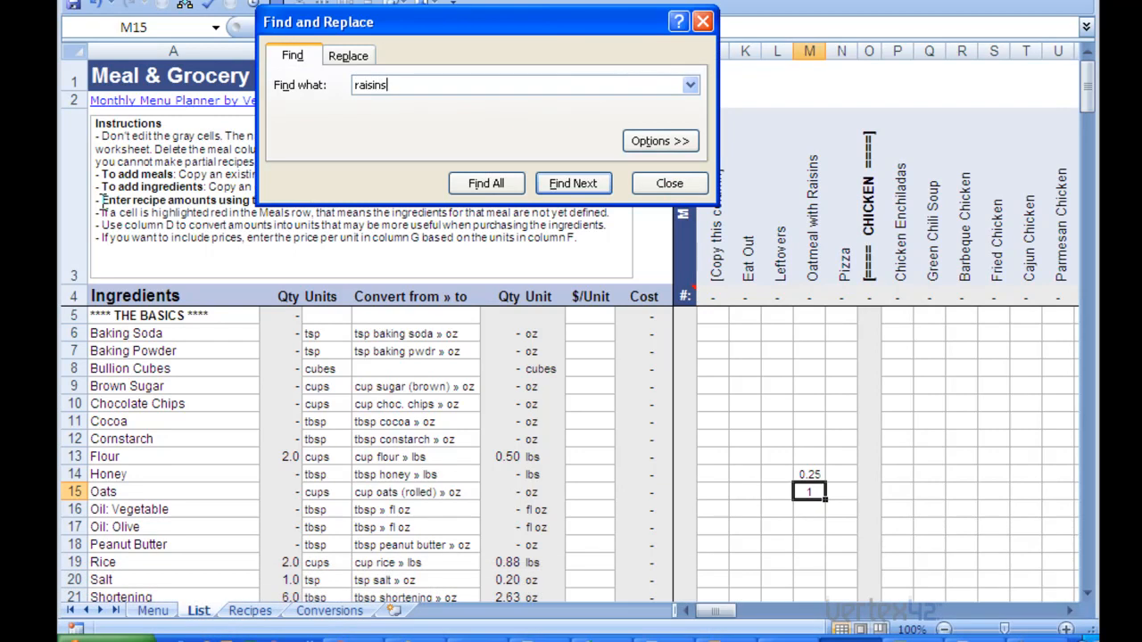
key("Backspace")
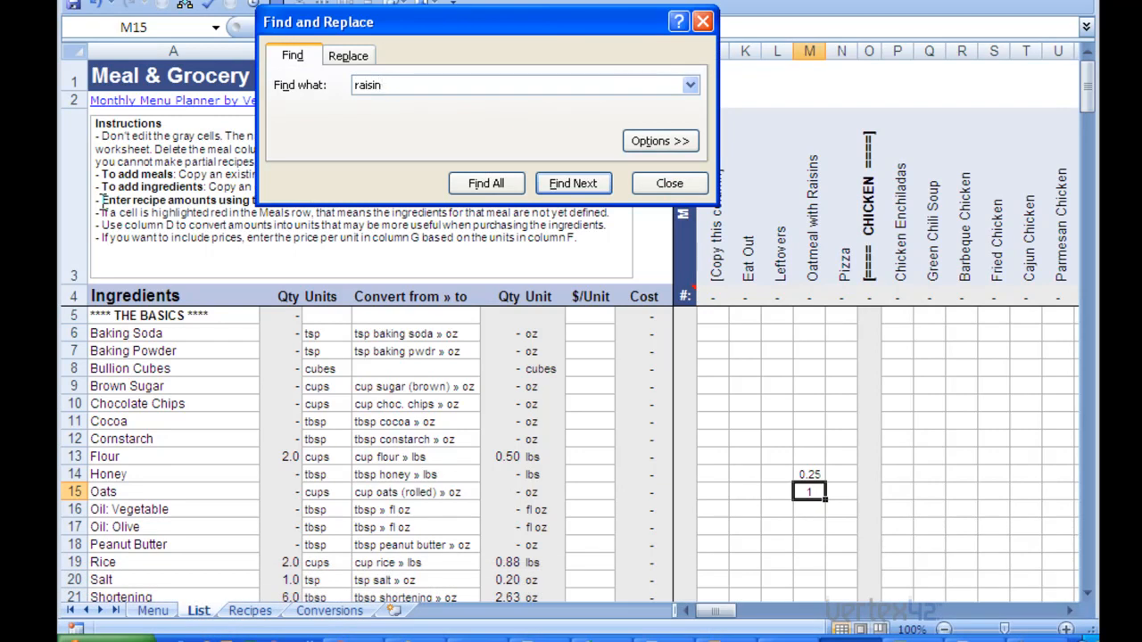
left_click(572, 183)
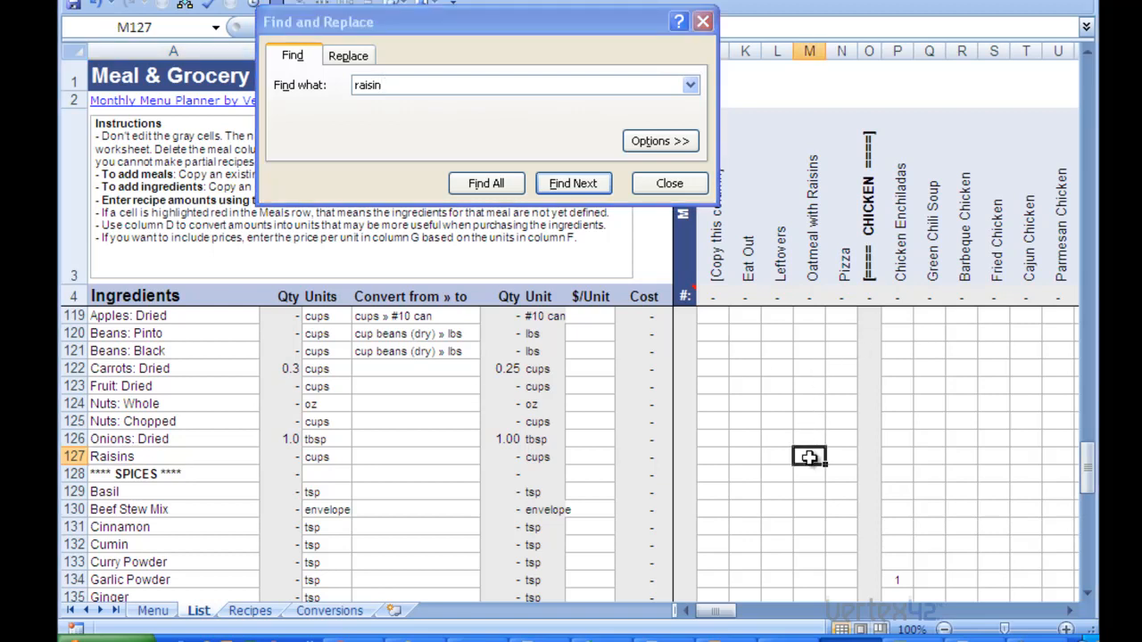
type("0.25")
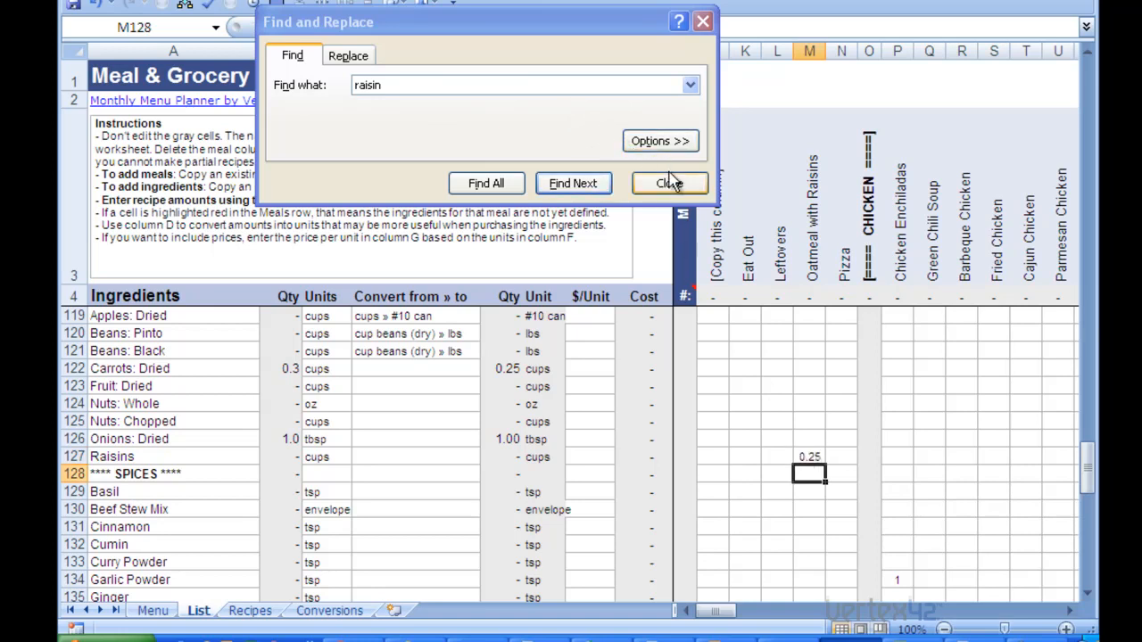
Close the Find and Replace dialog, leaving the Raisins row in view
left_click(669, 183)
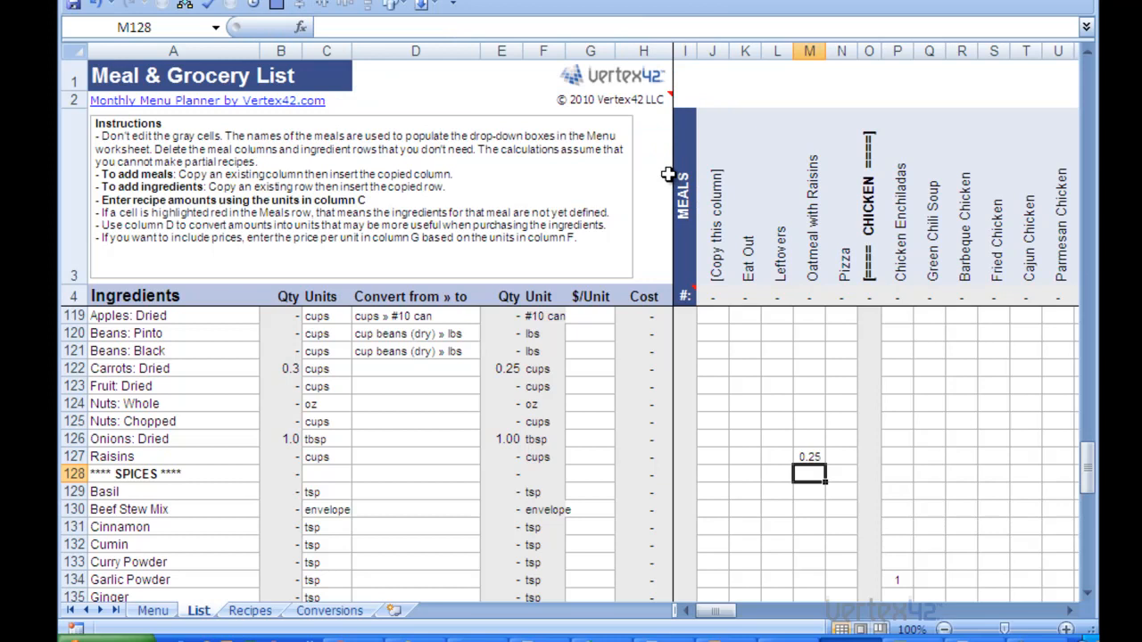
mouse_move(1024, 411)
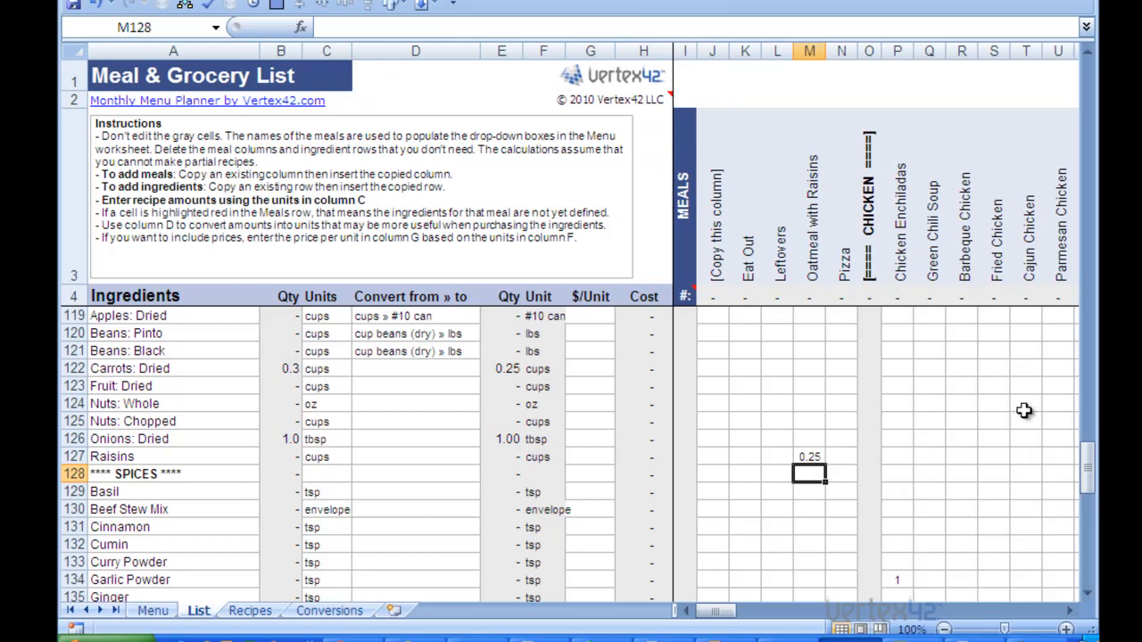
mouse_move(811, 301)
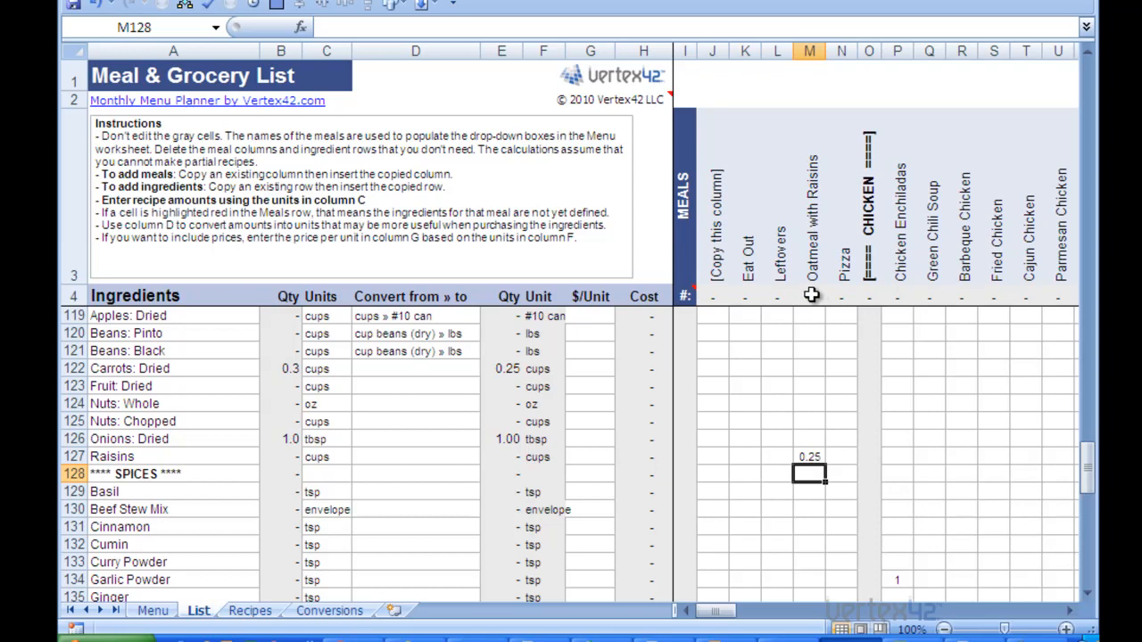
mouse_move(735, 333)
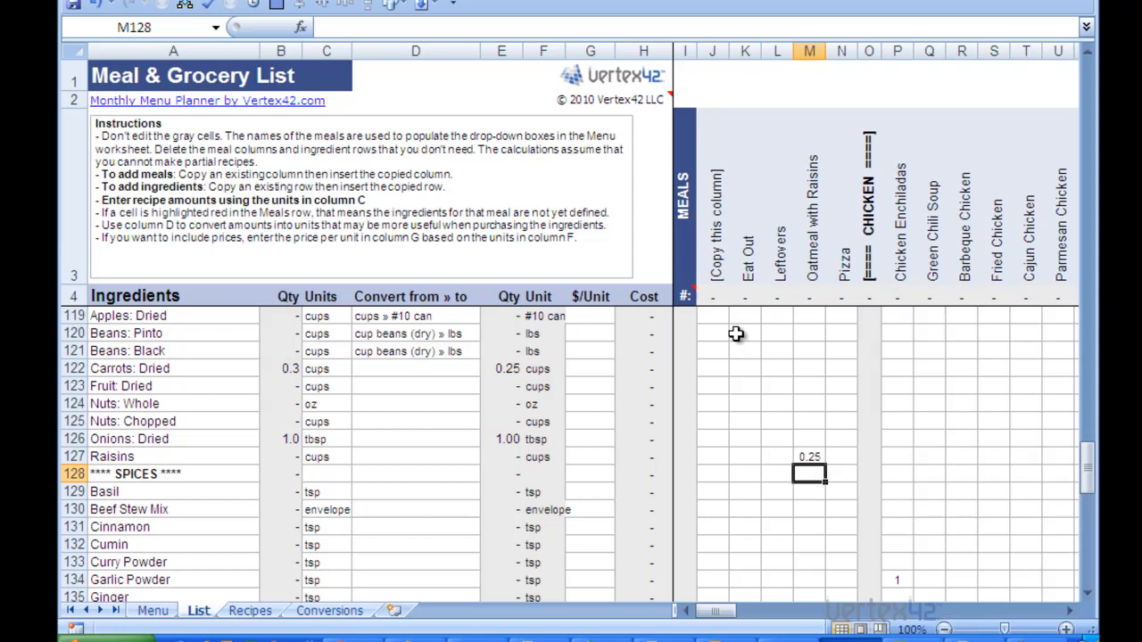
mouse_move(714, 350)
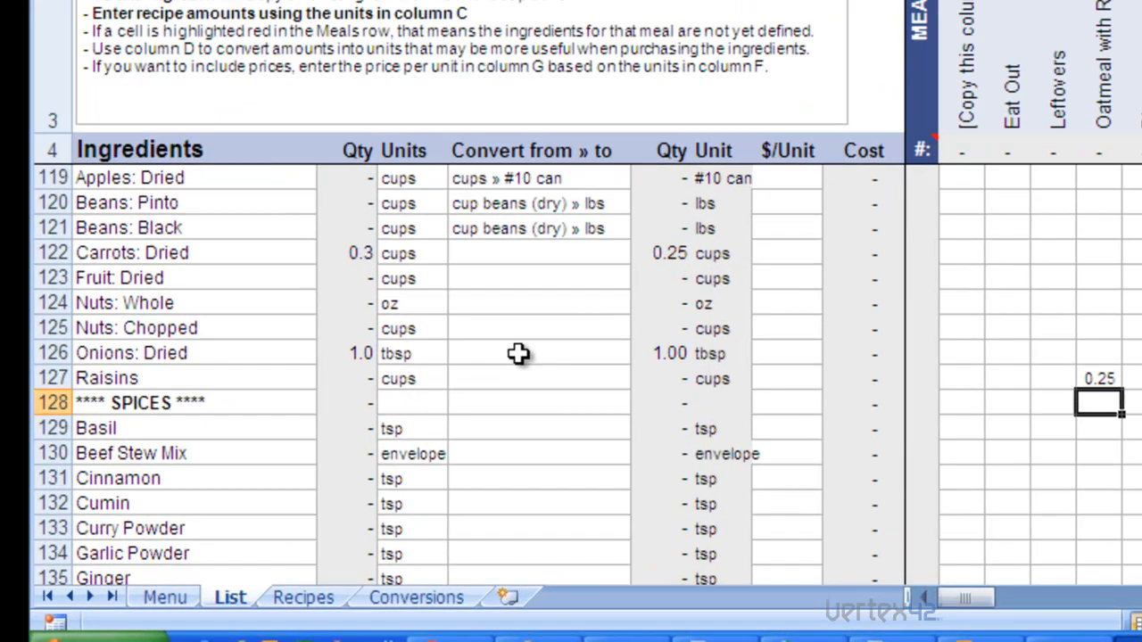
On the Menu sheet, choose Oatmeal with Raisins from the dropdown for Monday the 4th
left_click(163, 597)
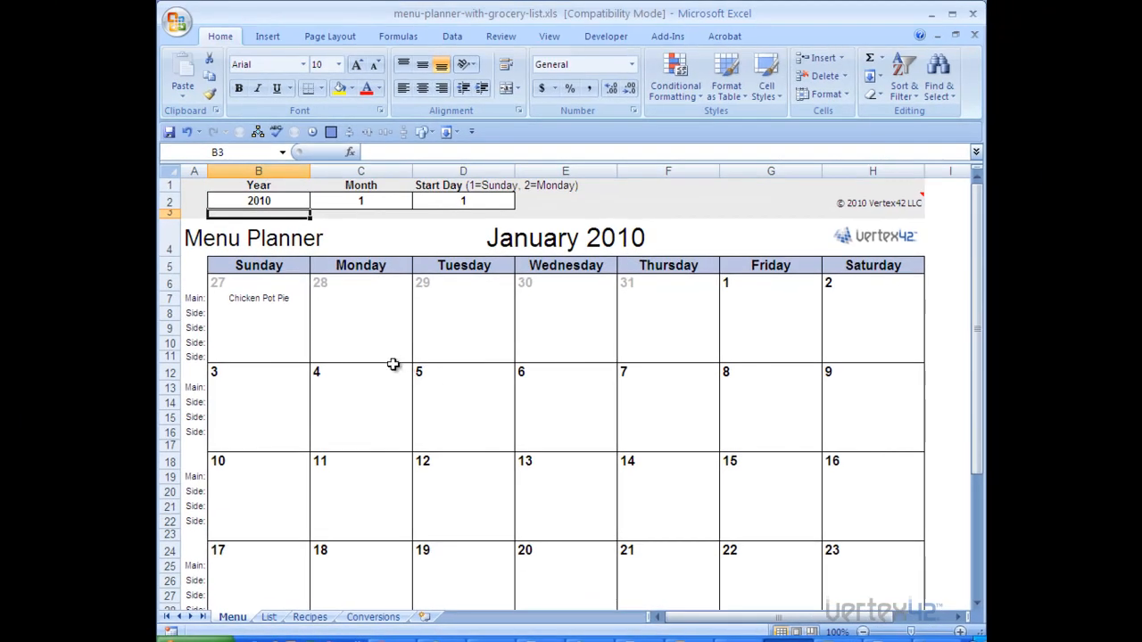
mouse_move(380, 376)
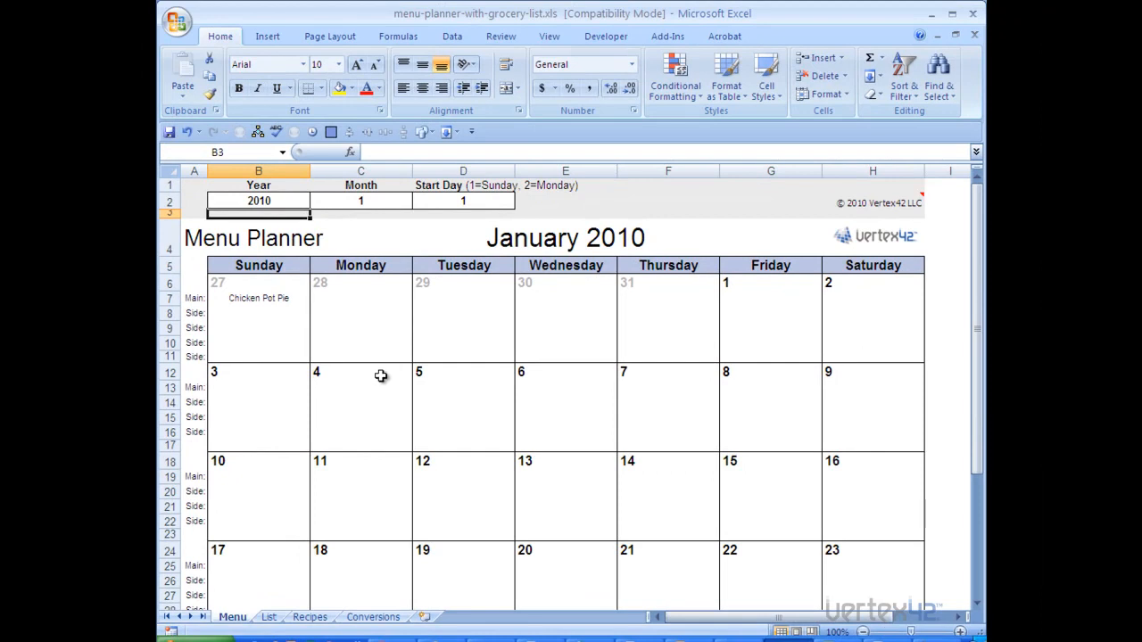
left_click(361, 372)
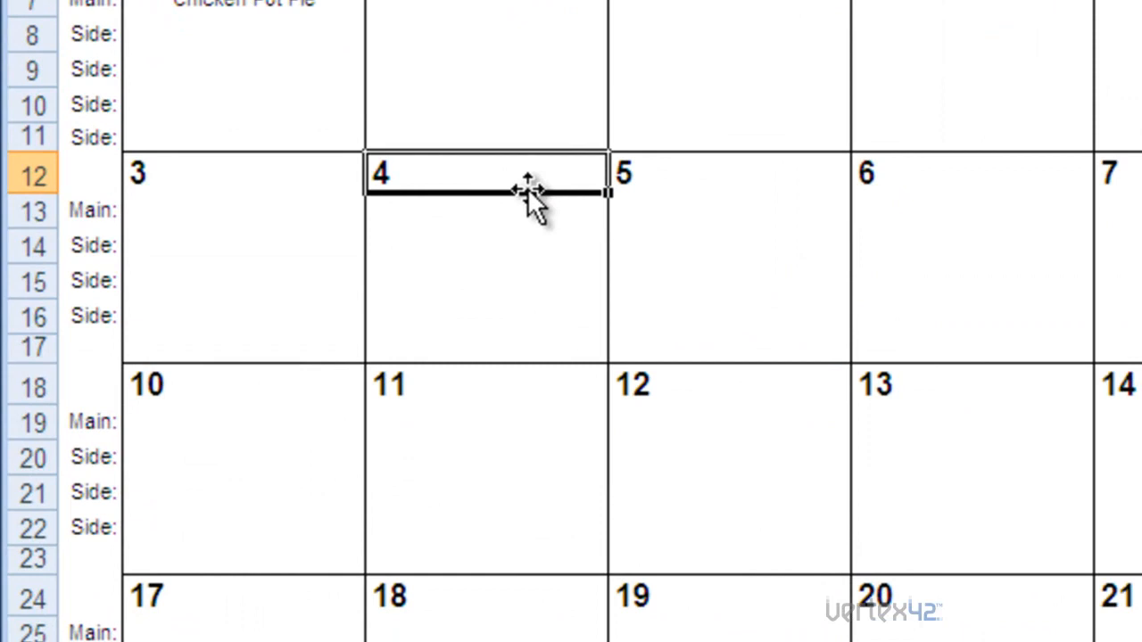
left_click(486, 211)
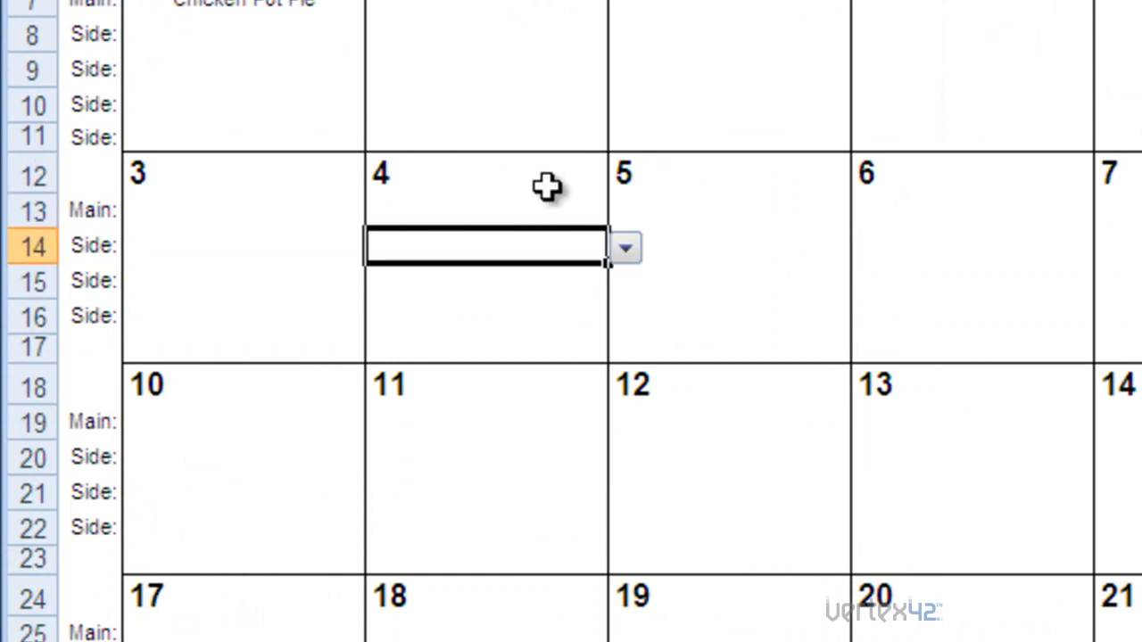
mouse_move(627, 248)
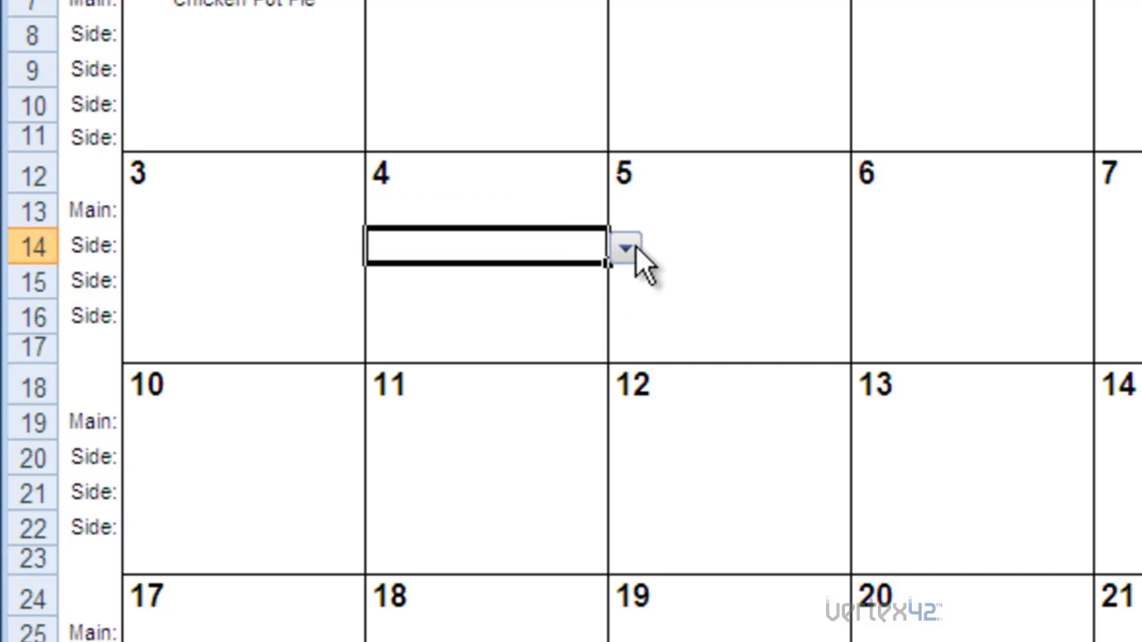
left_click(624, 248)
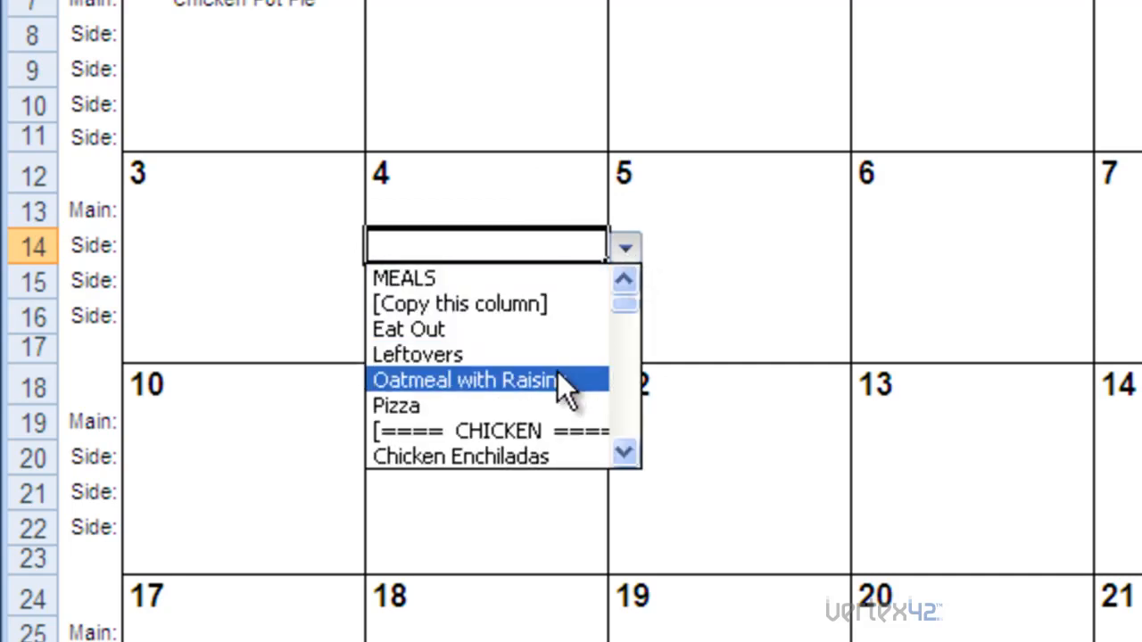
left_click(464, 379)
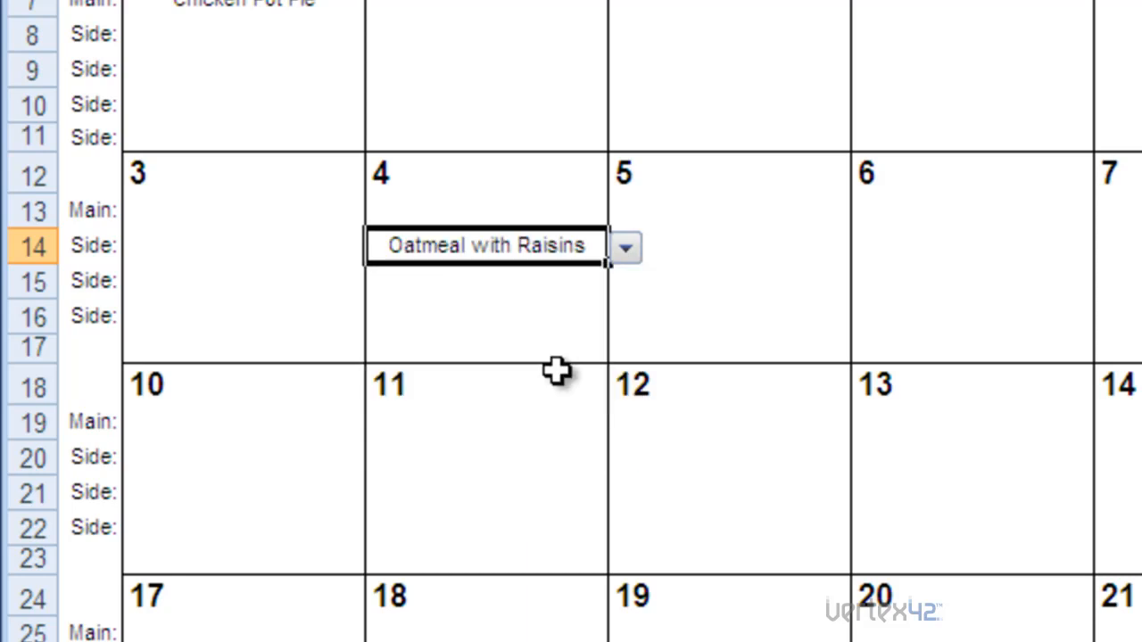
mouse_move(511, 487)
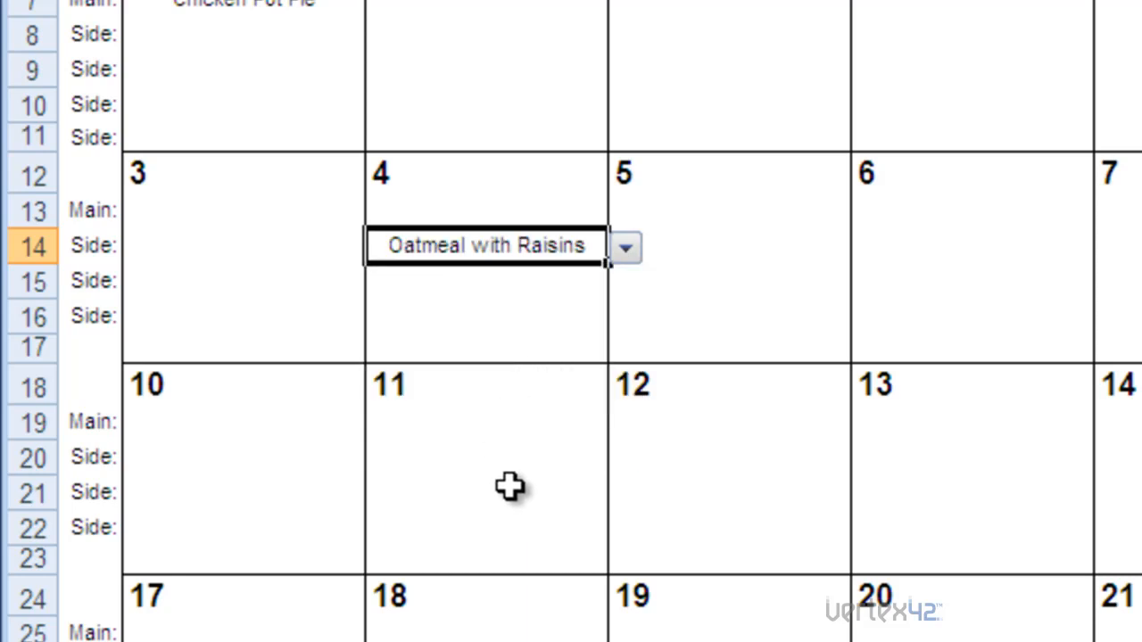
Enter 'Oatmeal with Raisins' in the meal slot for Monday the 11th
left_click(486, 457)
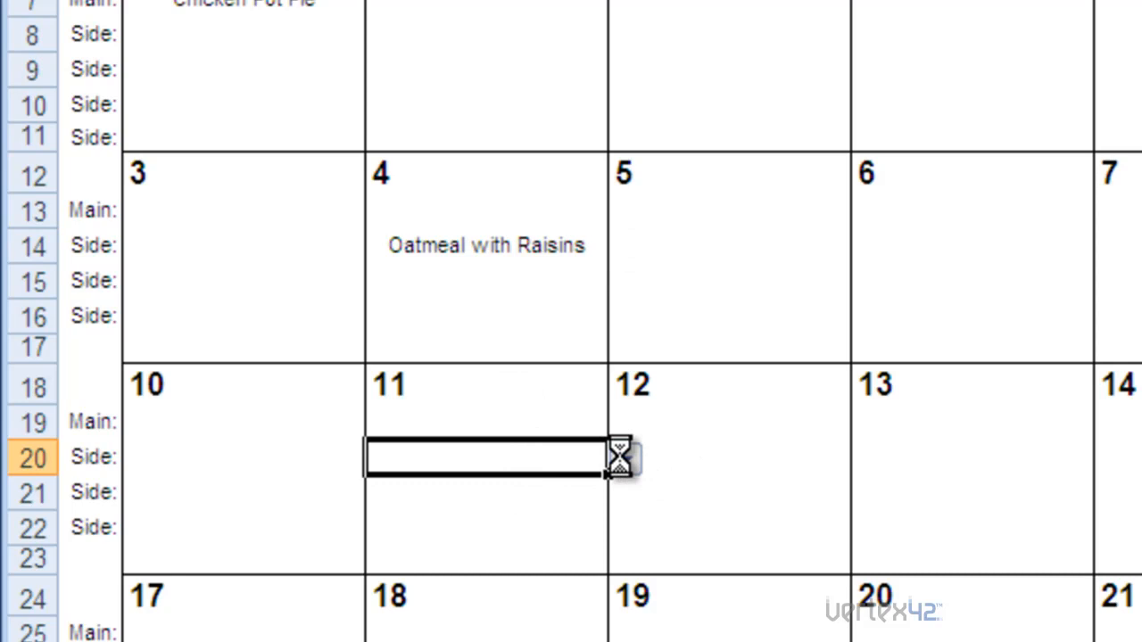
type("Oatmeal with Raisins")
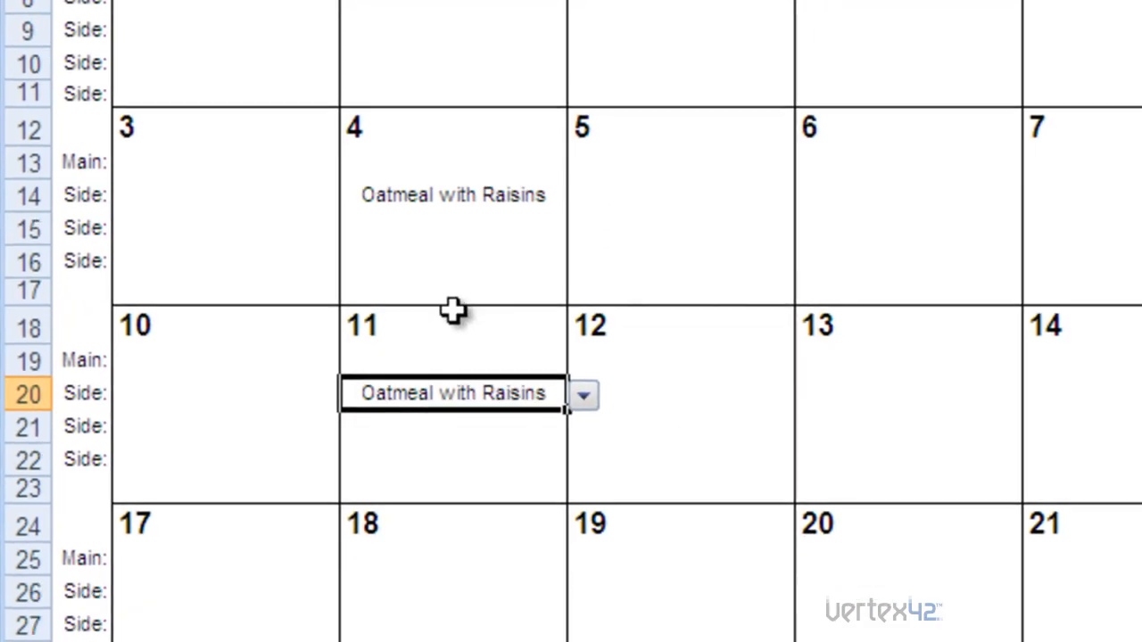
Scroll the List sheet's ingredient table to check the updated quantities
scroll("down", 3)
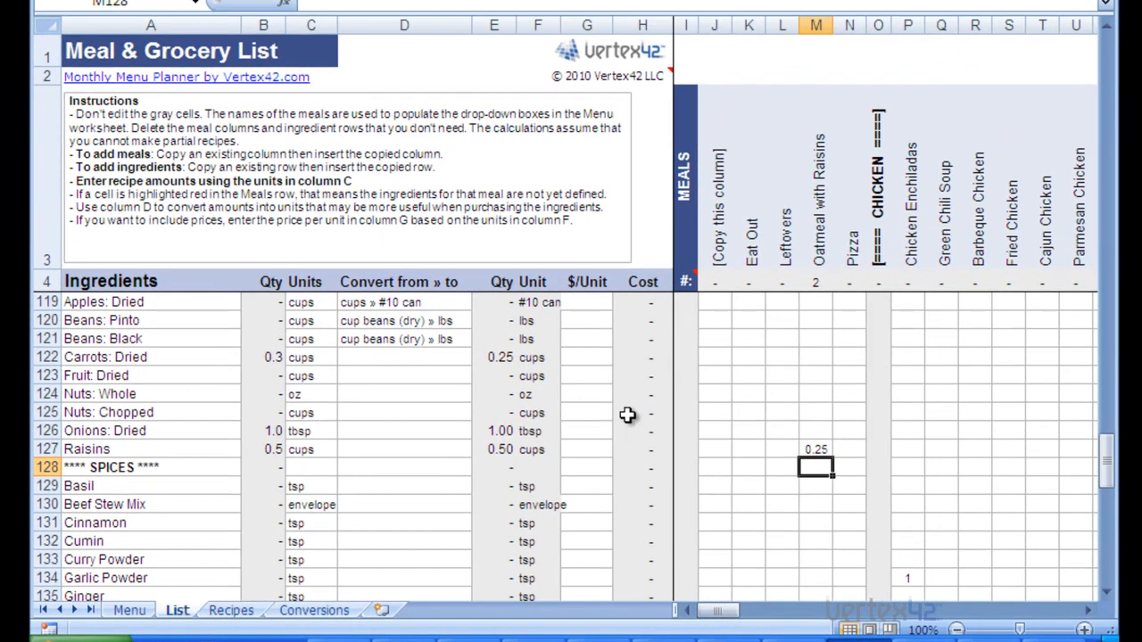
mouse_move(814, 299)
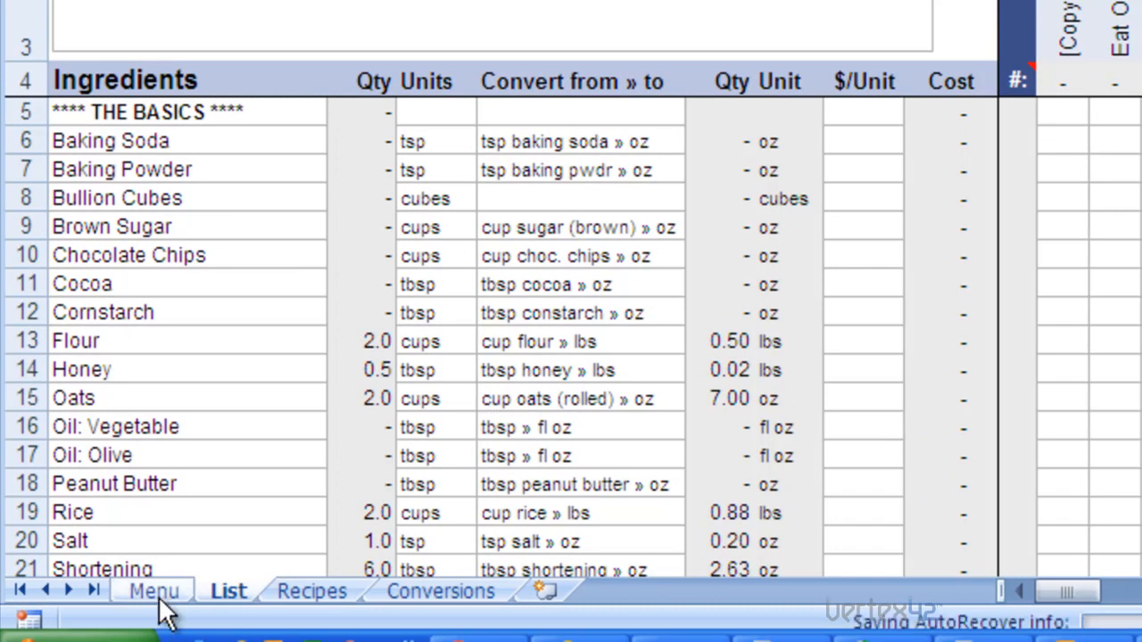
On the Menu sheet, set Oatmeal with Raisins for Monday the 18th and Monday the 25th
left_click(152, 591)
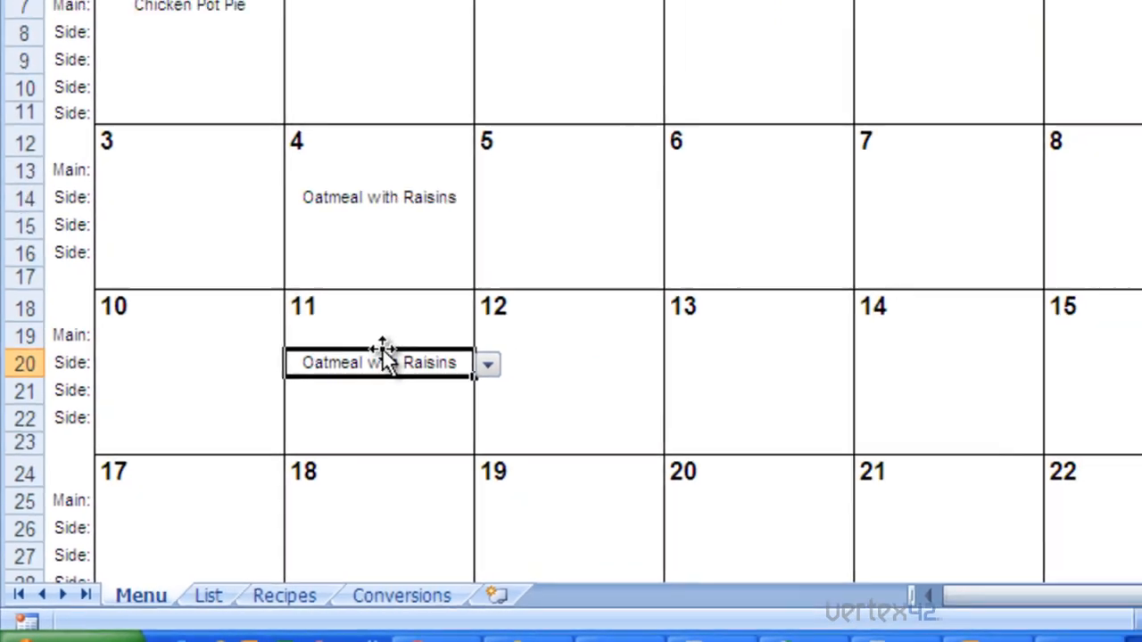
scroll("down", 3)
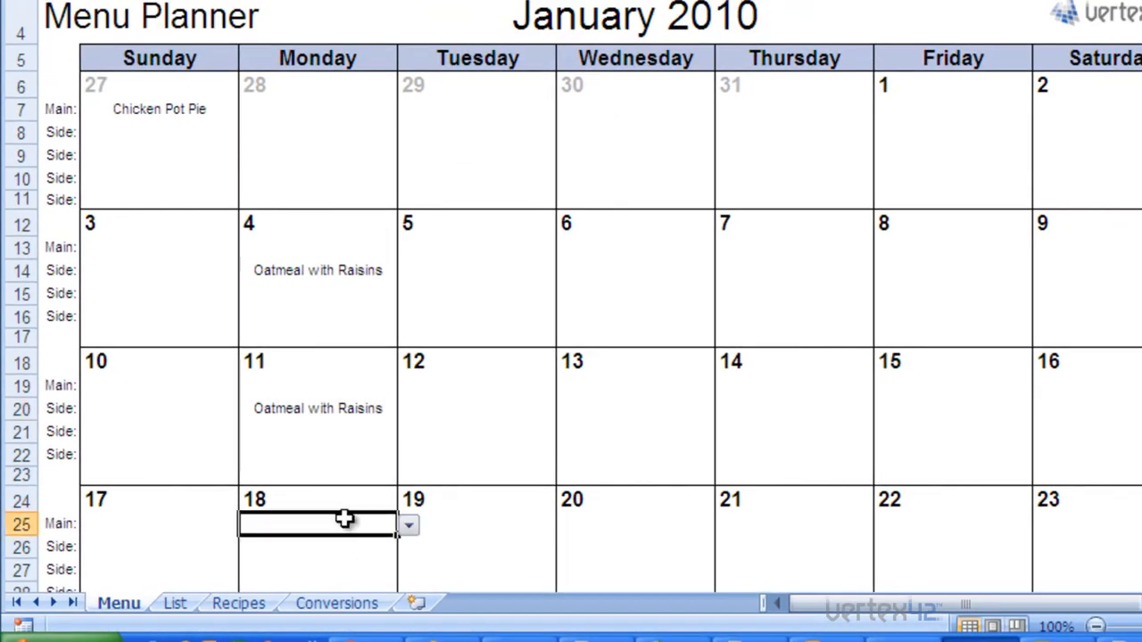
left_click(408, 525)
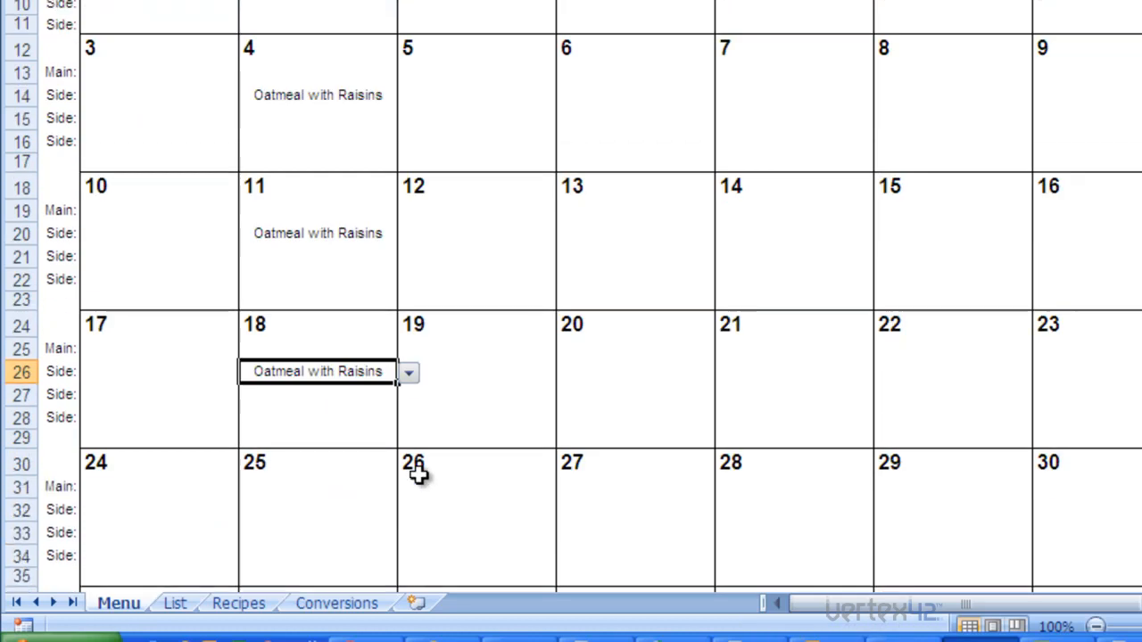
scroll("down", 3)
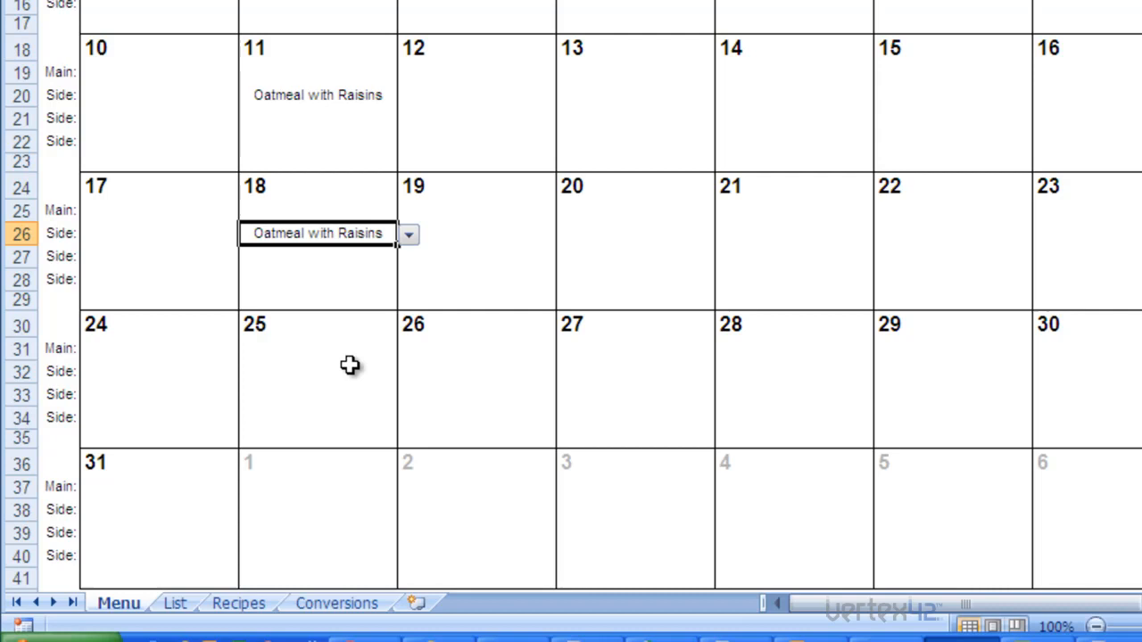
left_click(408, 371)
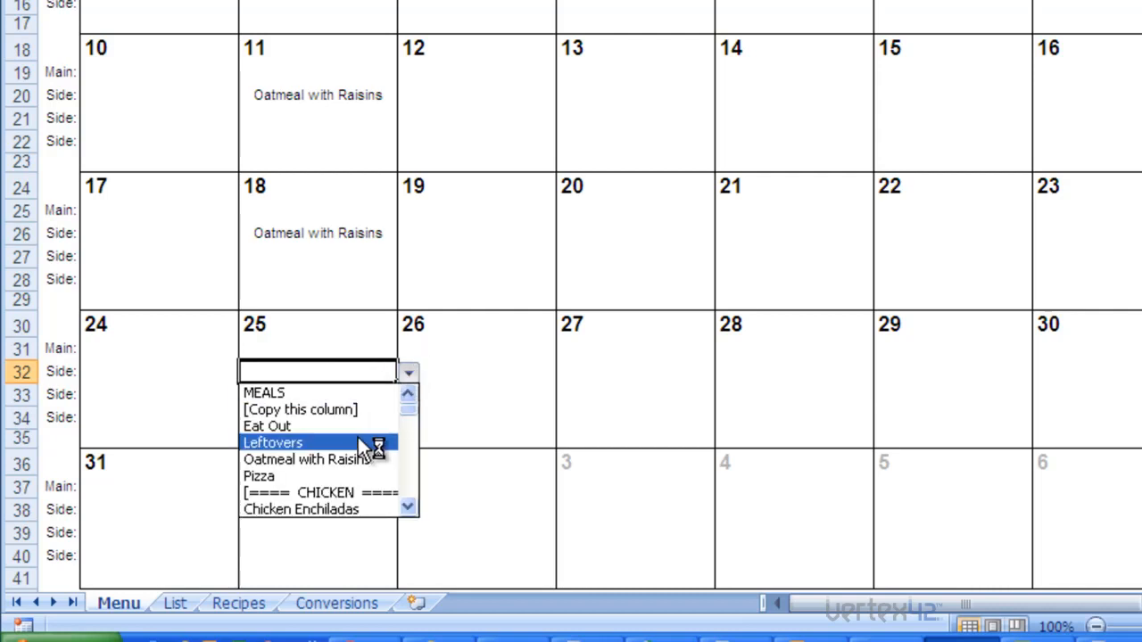
left_click(305, 459)
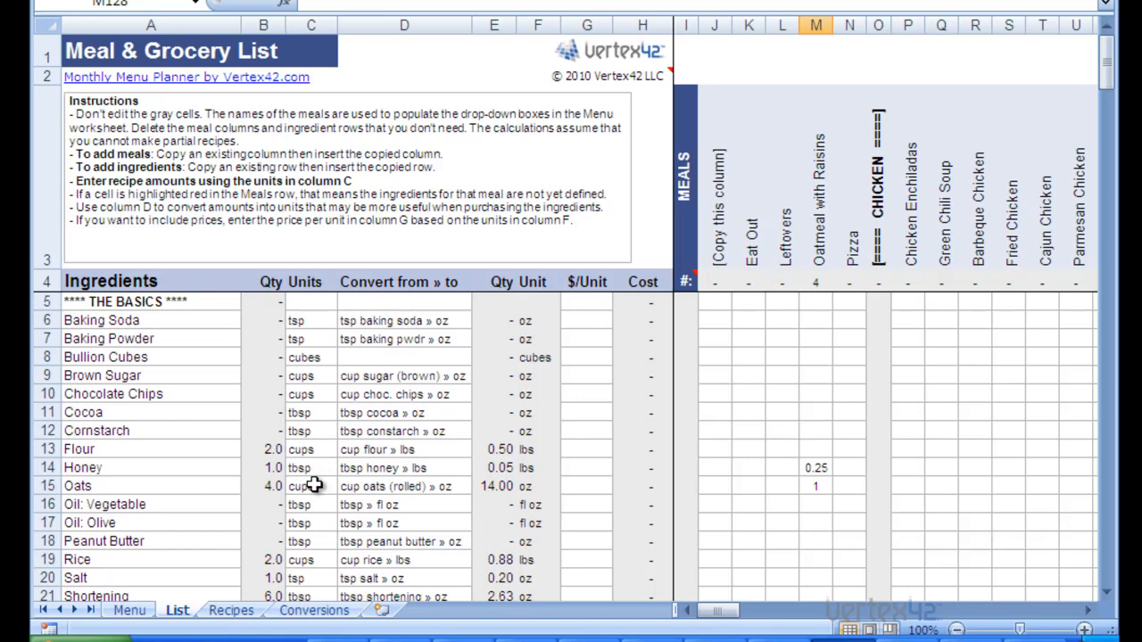
mouse_move(504, 474)
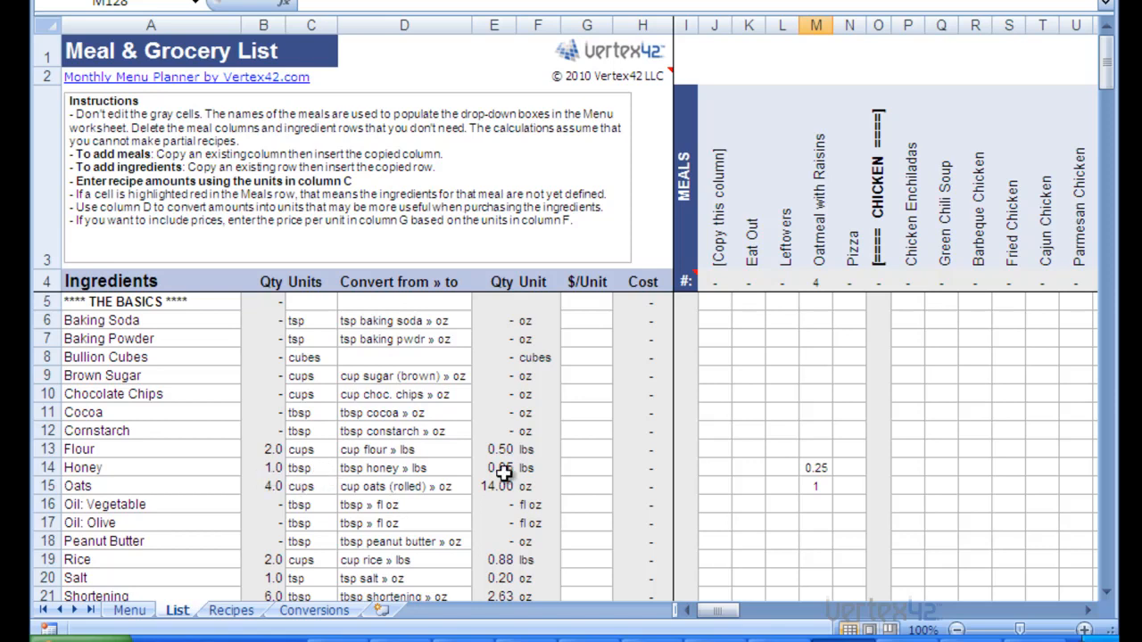